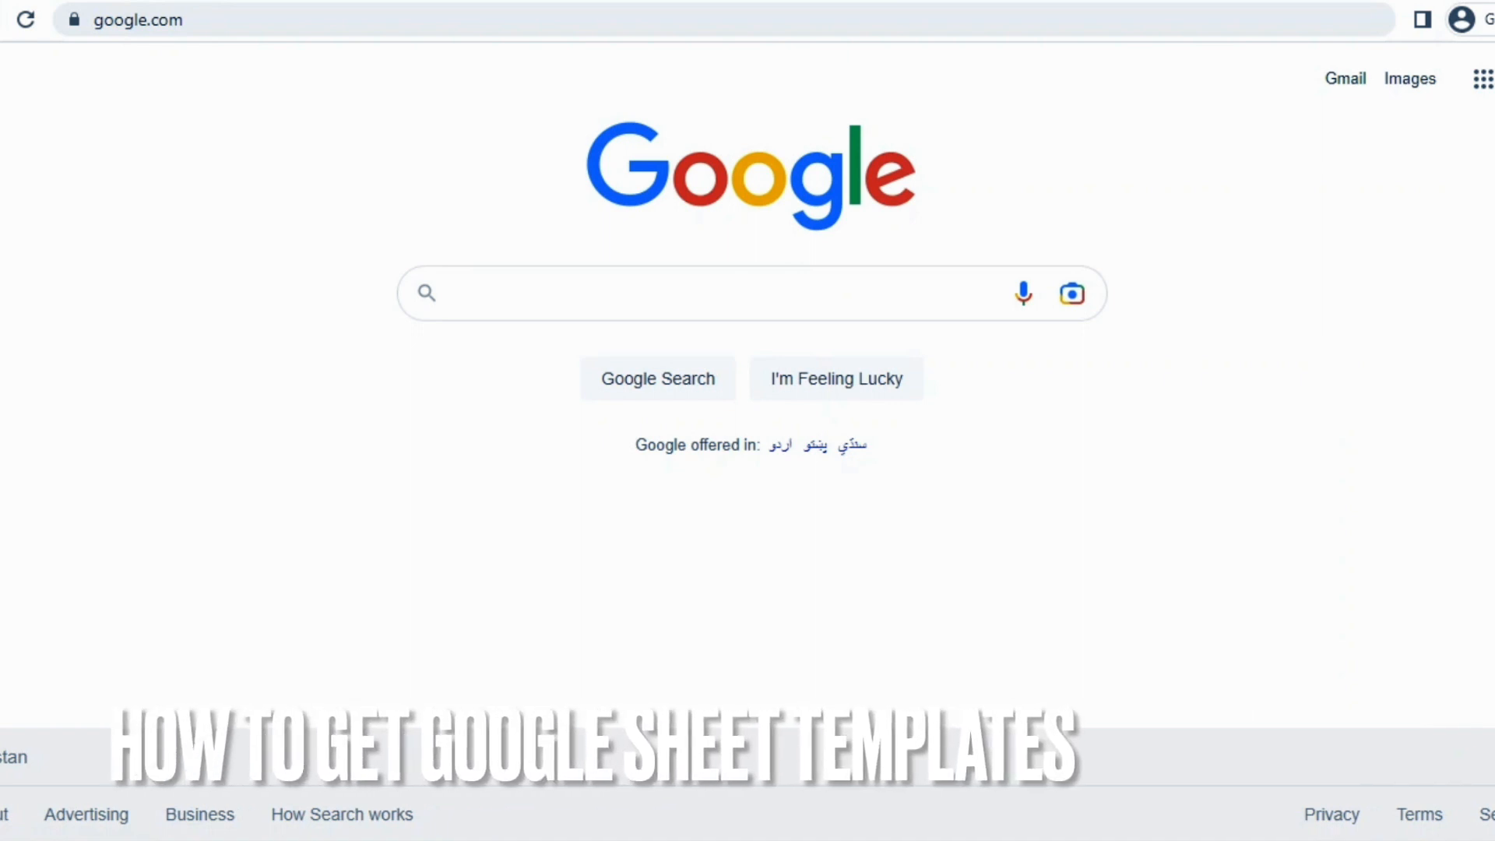
# Step: Open the Google apps panel from Google Search and scroll down until Sheets appears
pyautogui.click(667, 293)
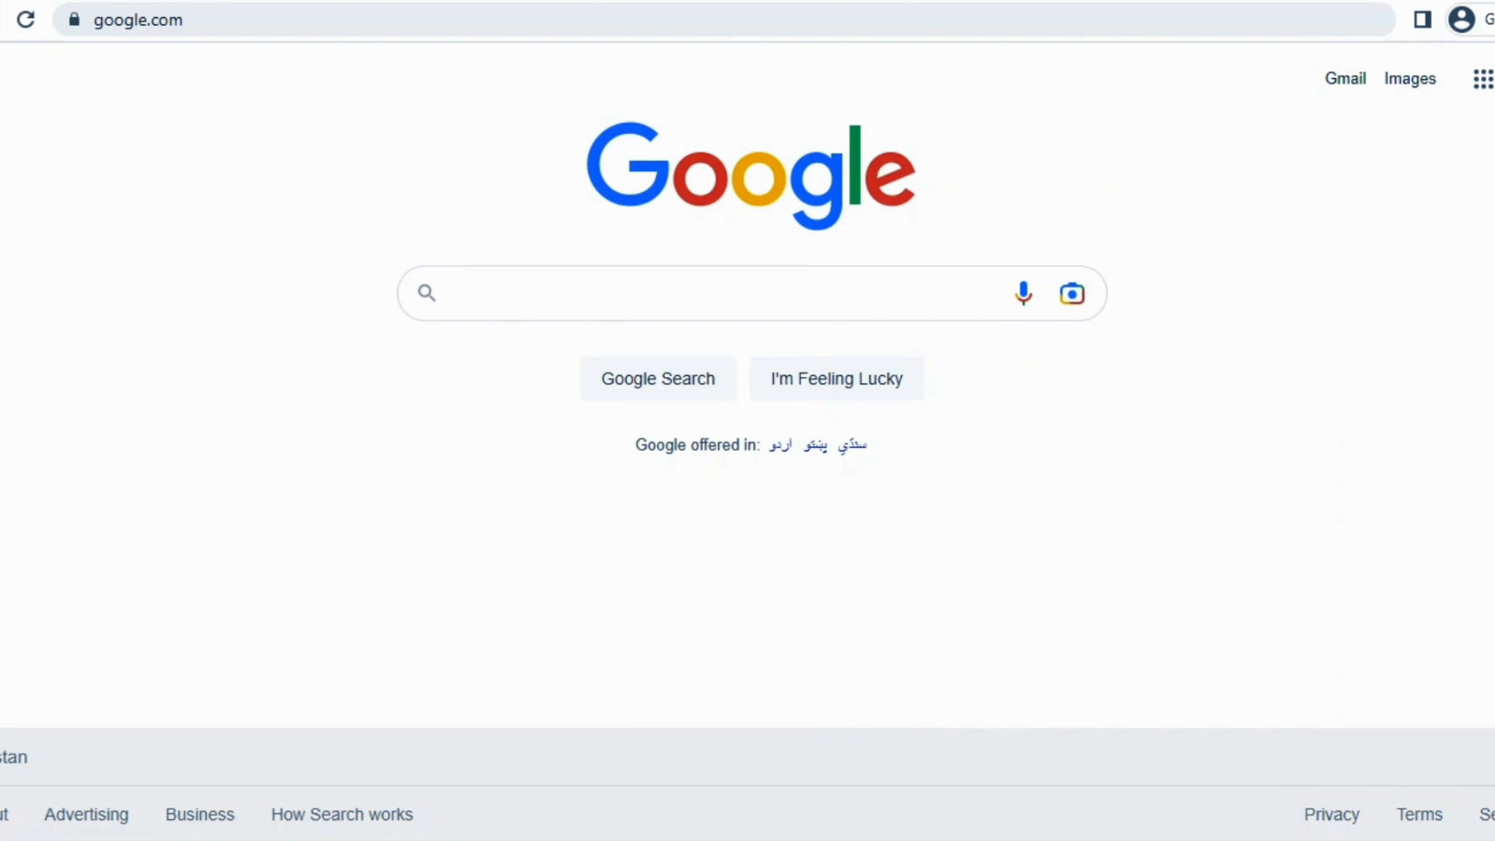
pyautogui.click(667, 293)
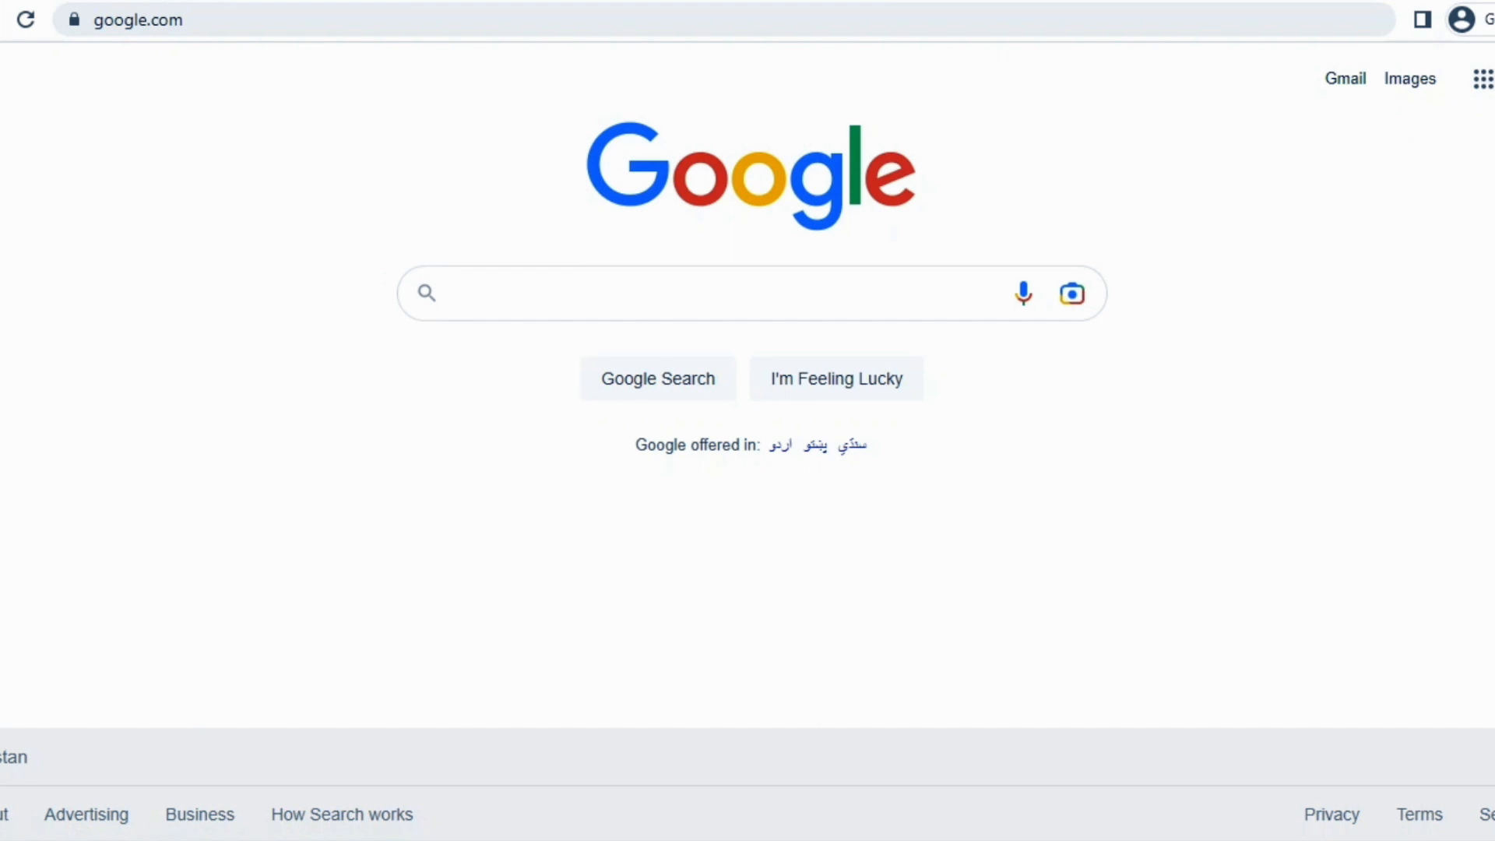
pyautogui.click(1479, 78)
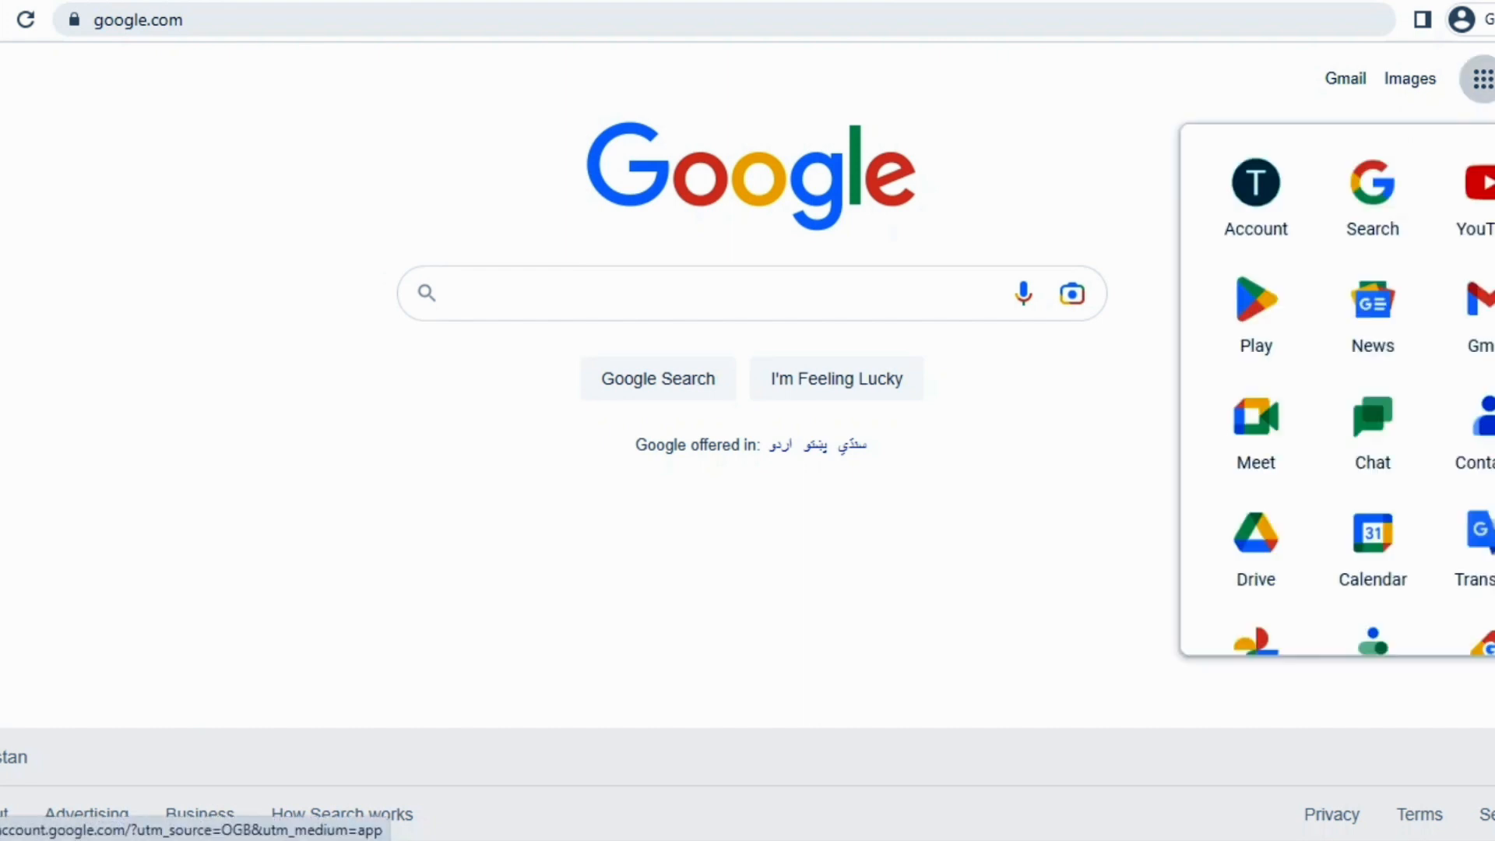
pyautogui.scroll(-3)
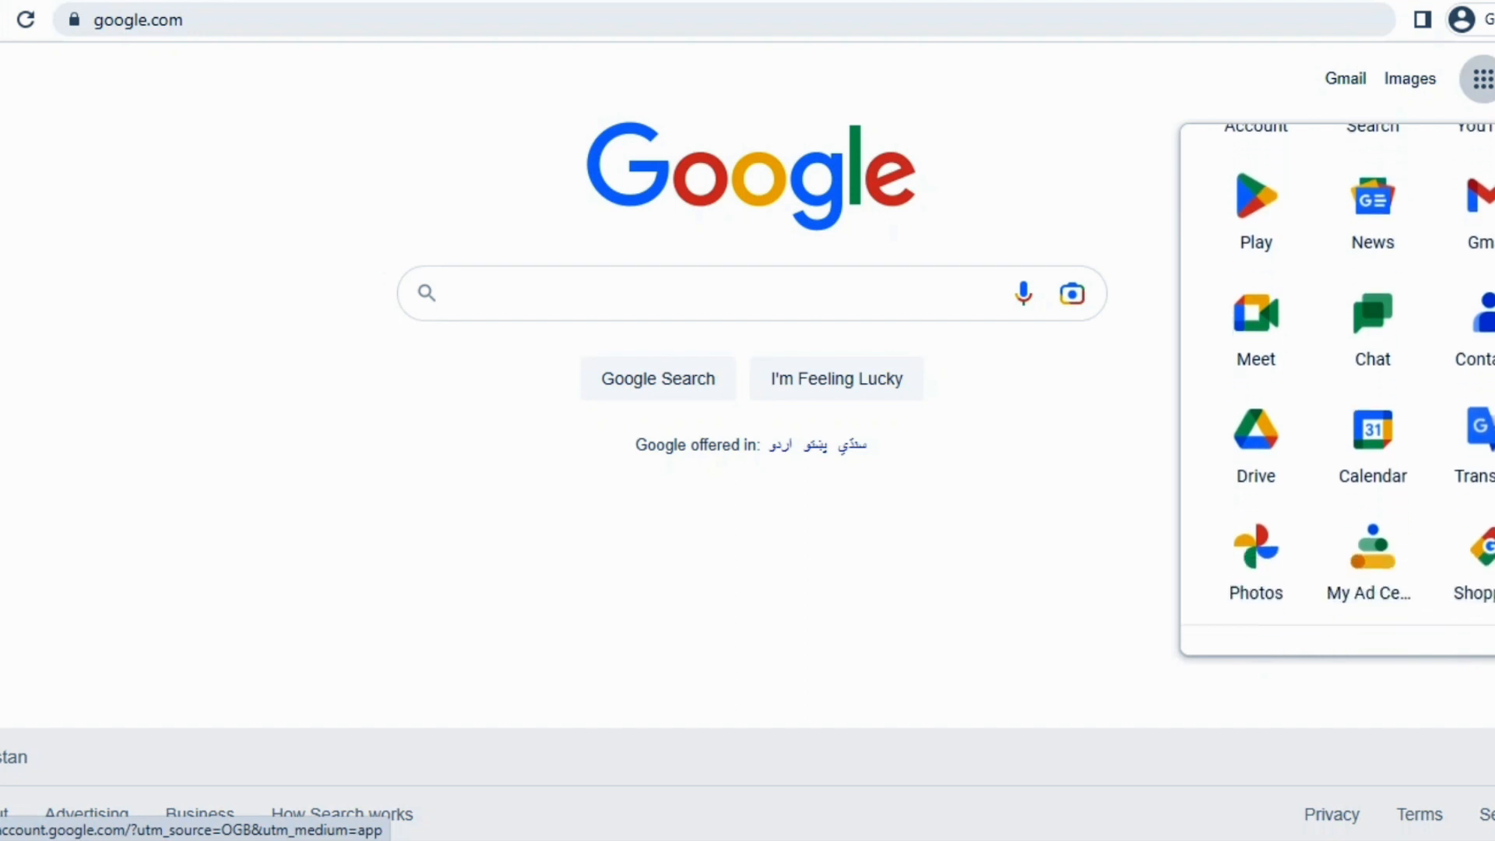
pyautogui.scroll(-3)
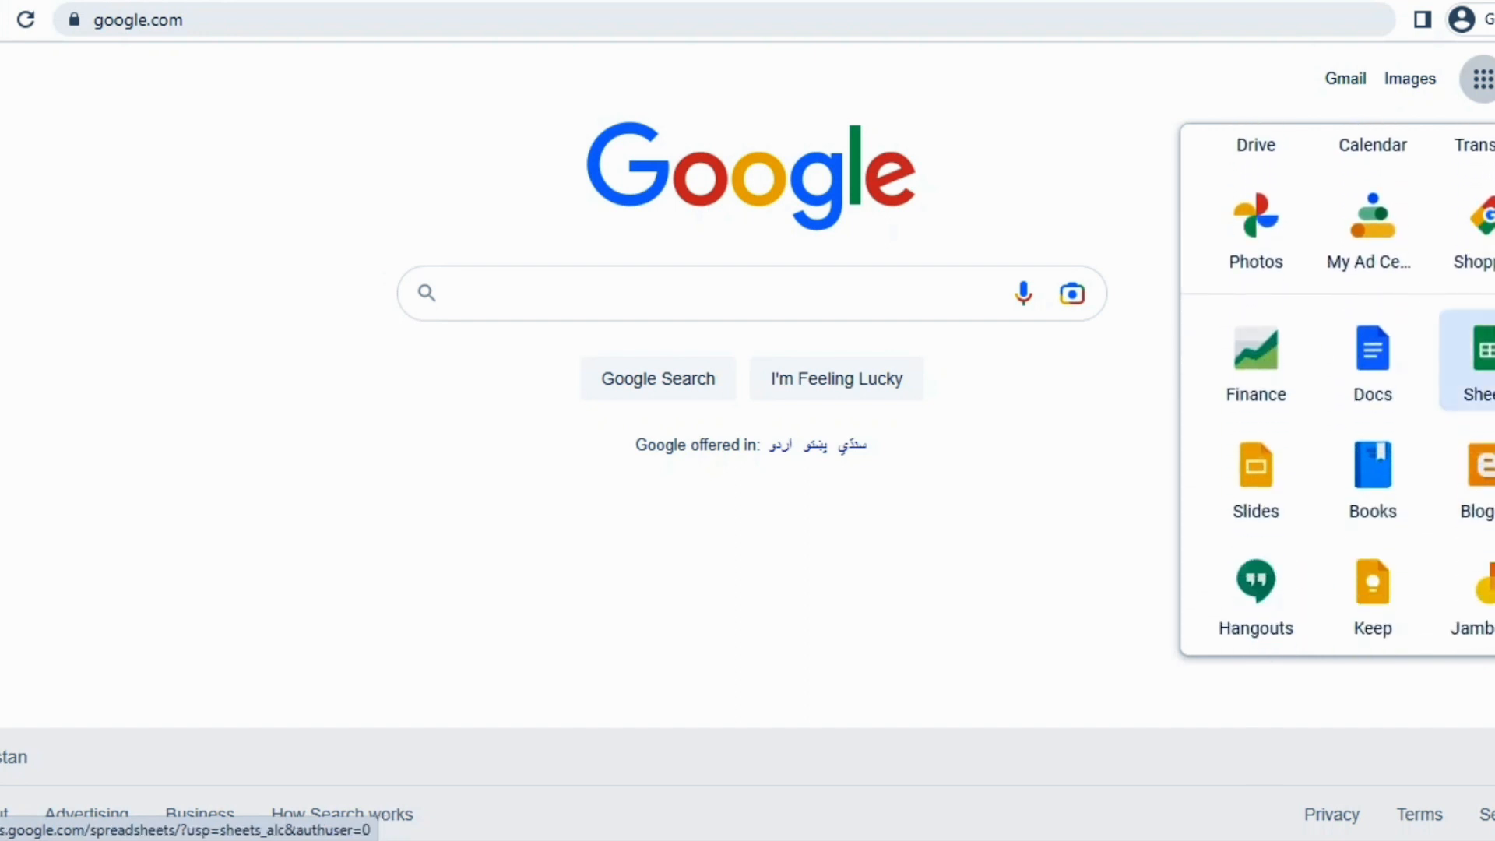
# Step: Launch Sheets from the Google apps panel
pyautogui.click(1478, 360)
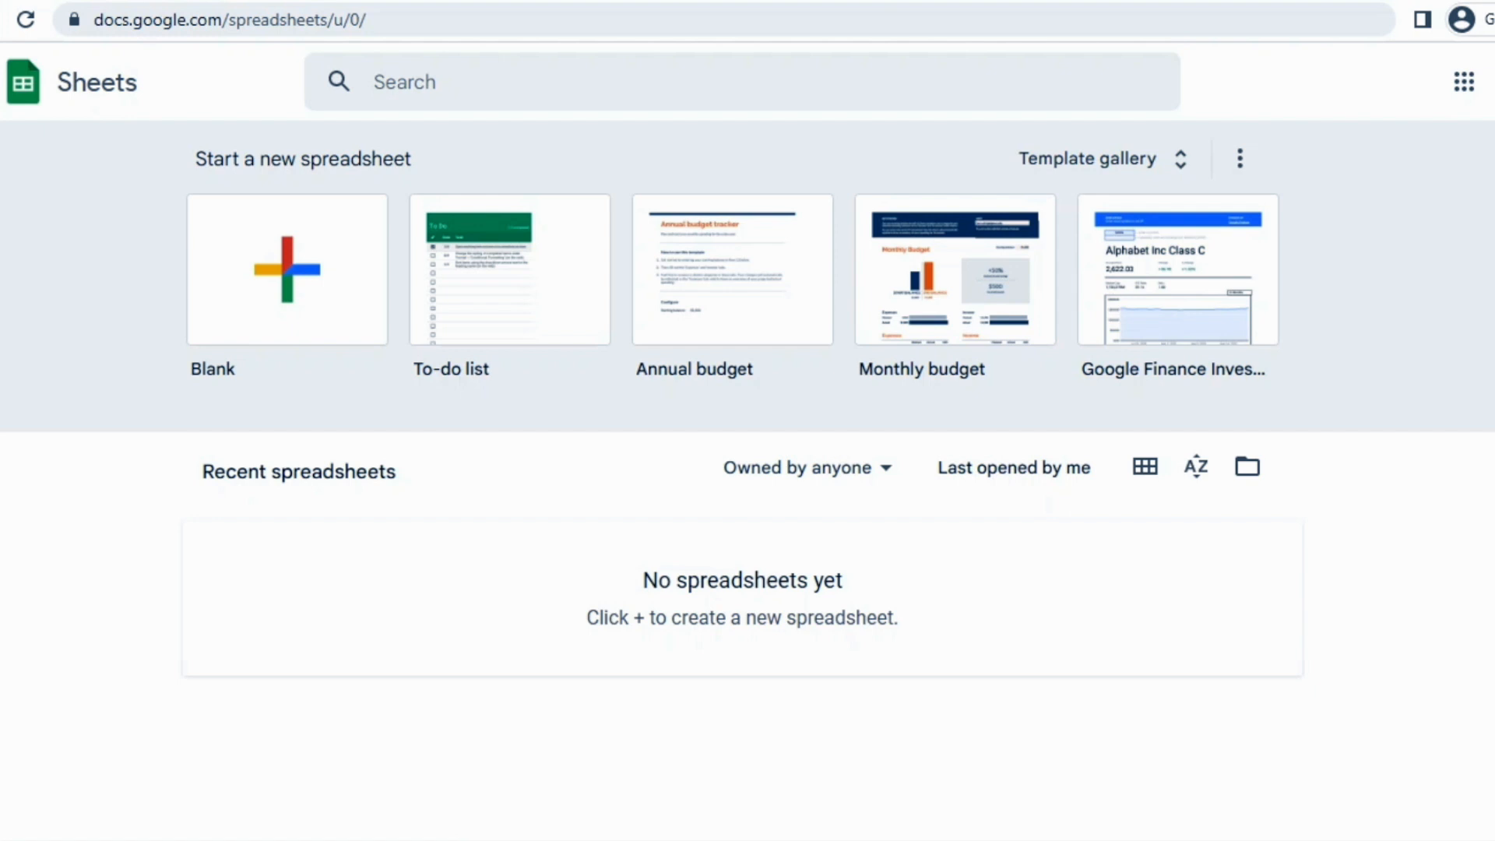
pyautogui.moveTo(1176, 270)
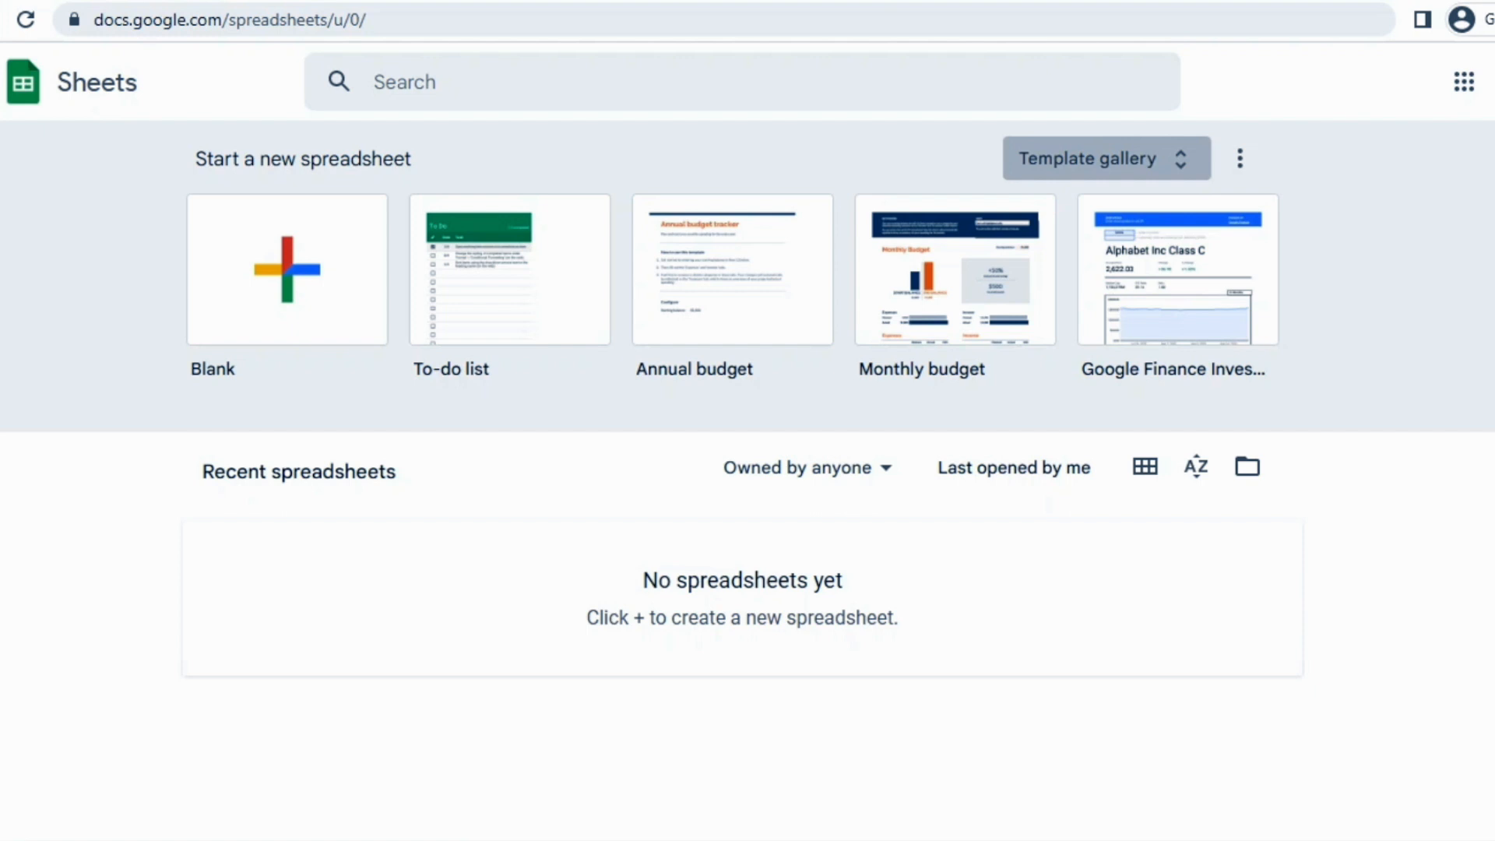
# Step: Open the Template gallery and browse the Personal, Work, Project management and Education templates
pyautogui.click(1086, 158)
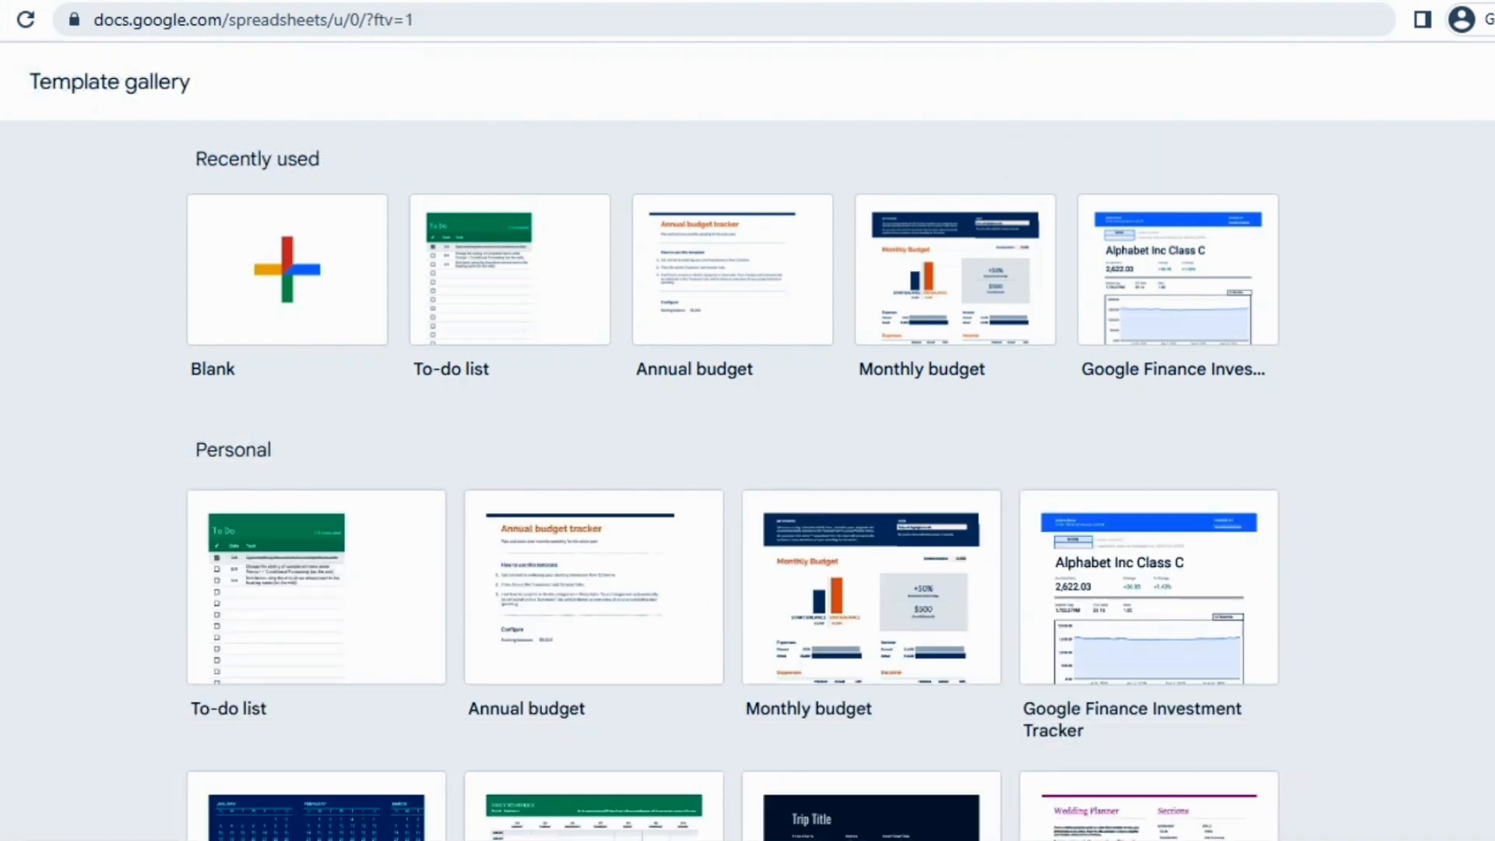
pyautogui.scroll(-3)
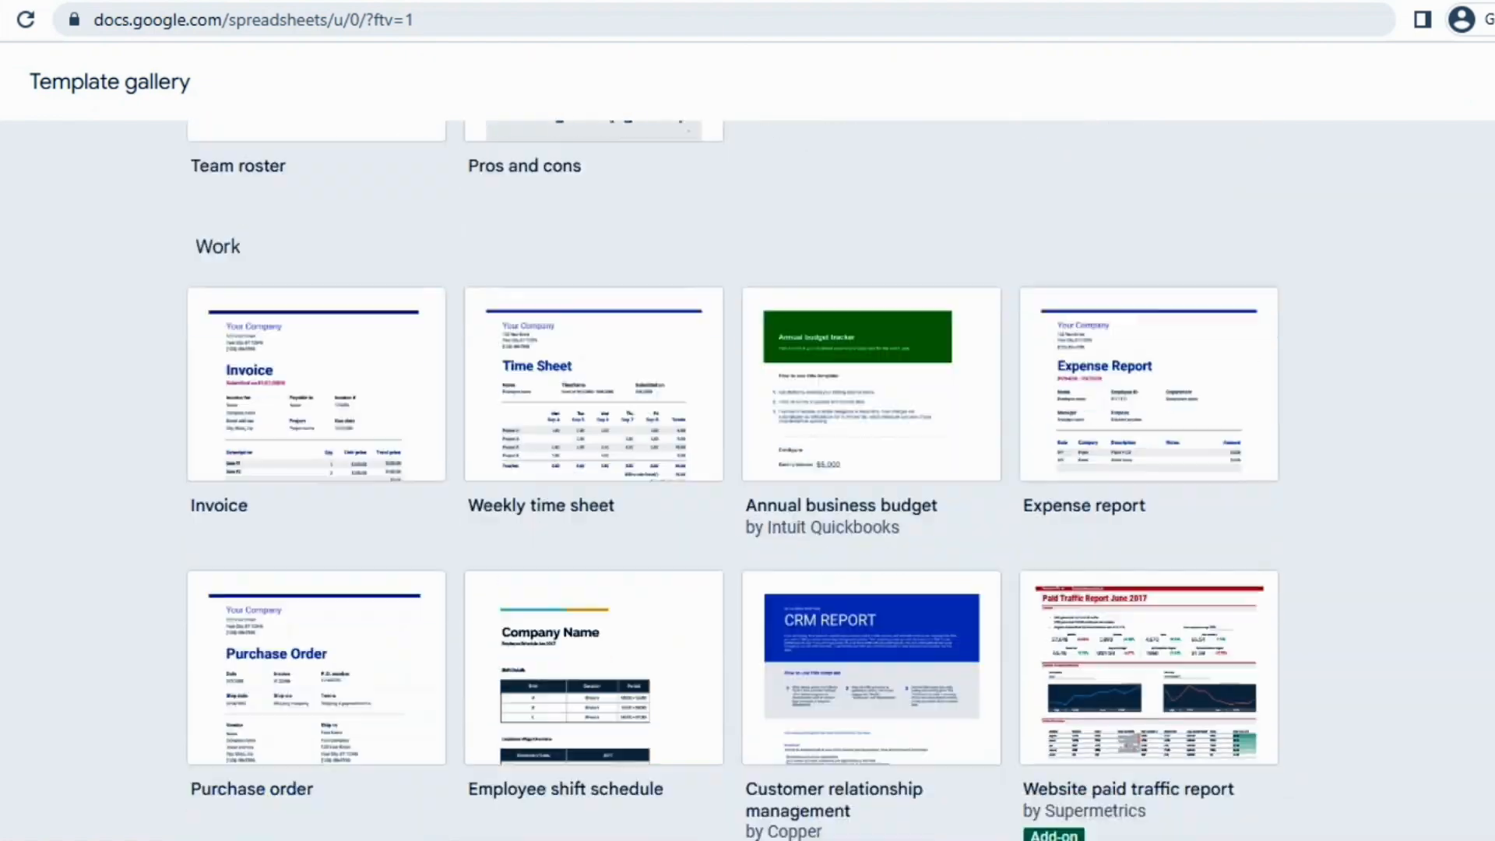
pyautogui.scroll(3)
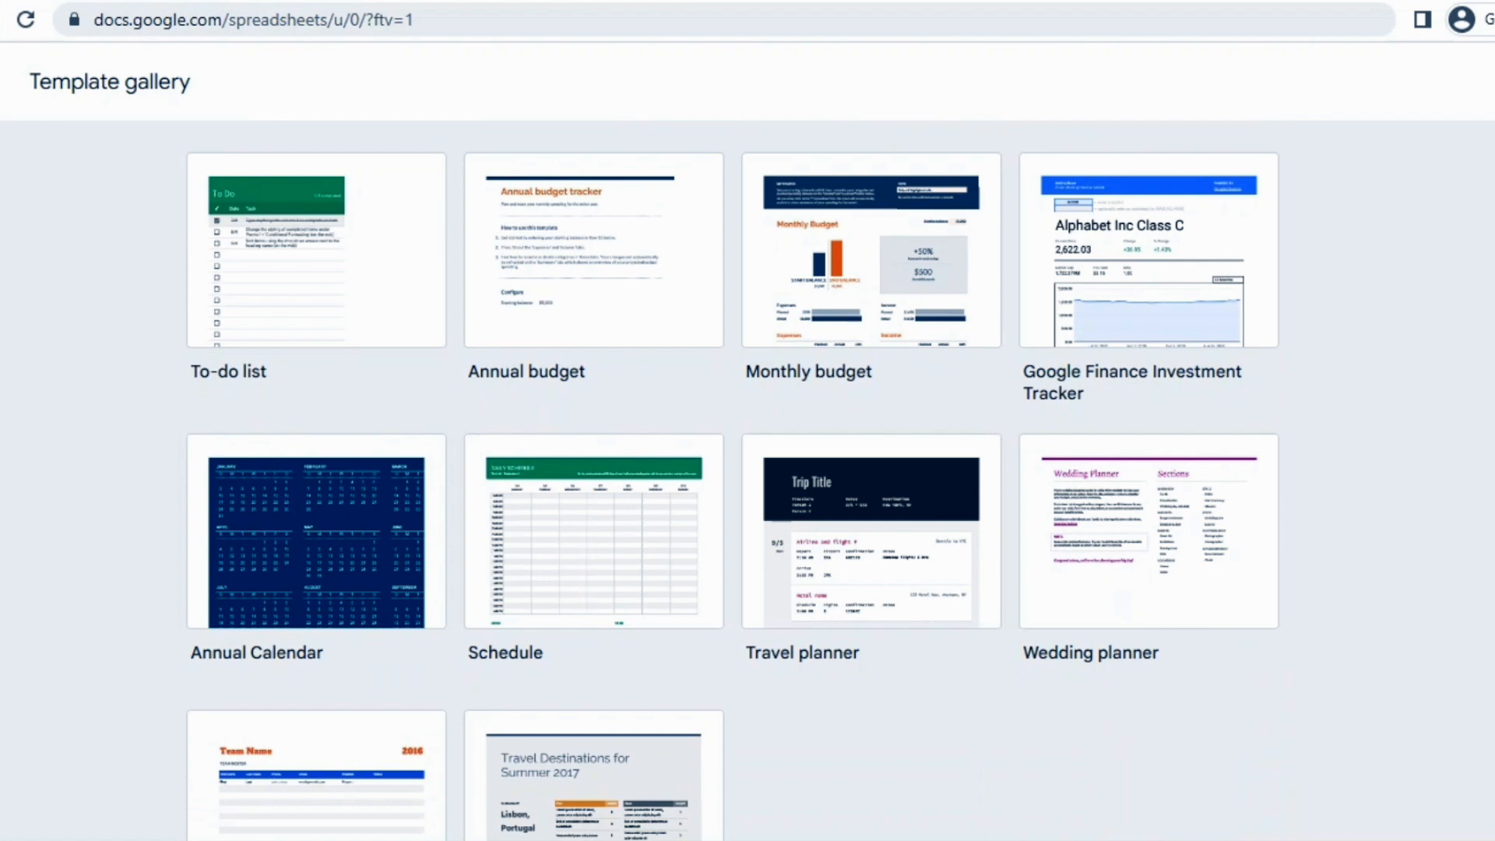
pyautogui.scroll(-3)
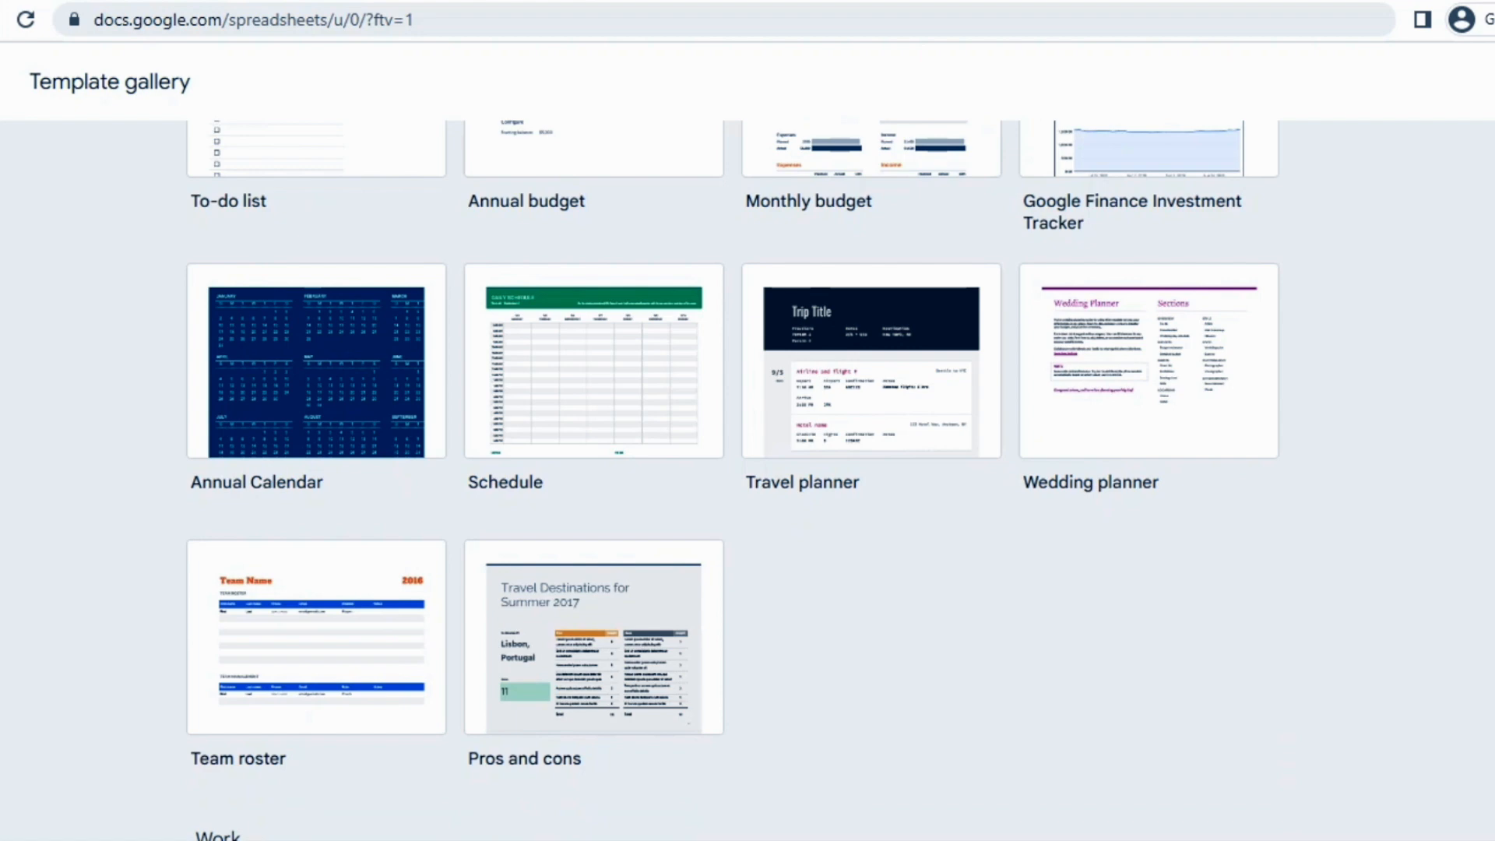
pyautogui.scroll(-3)
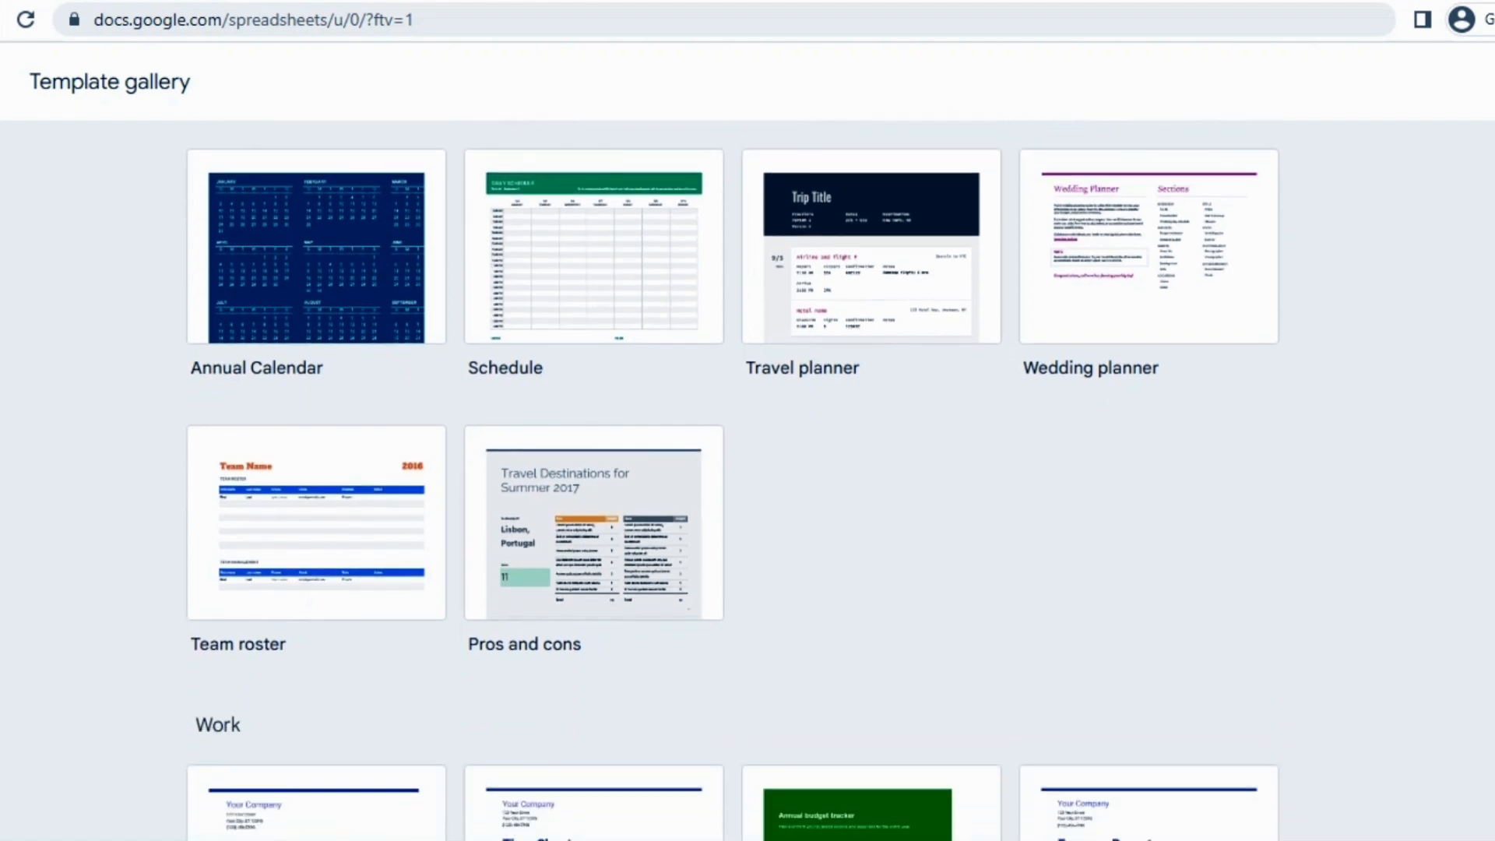
pyautogui.scroll(-3)
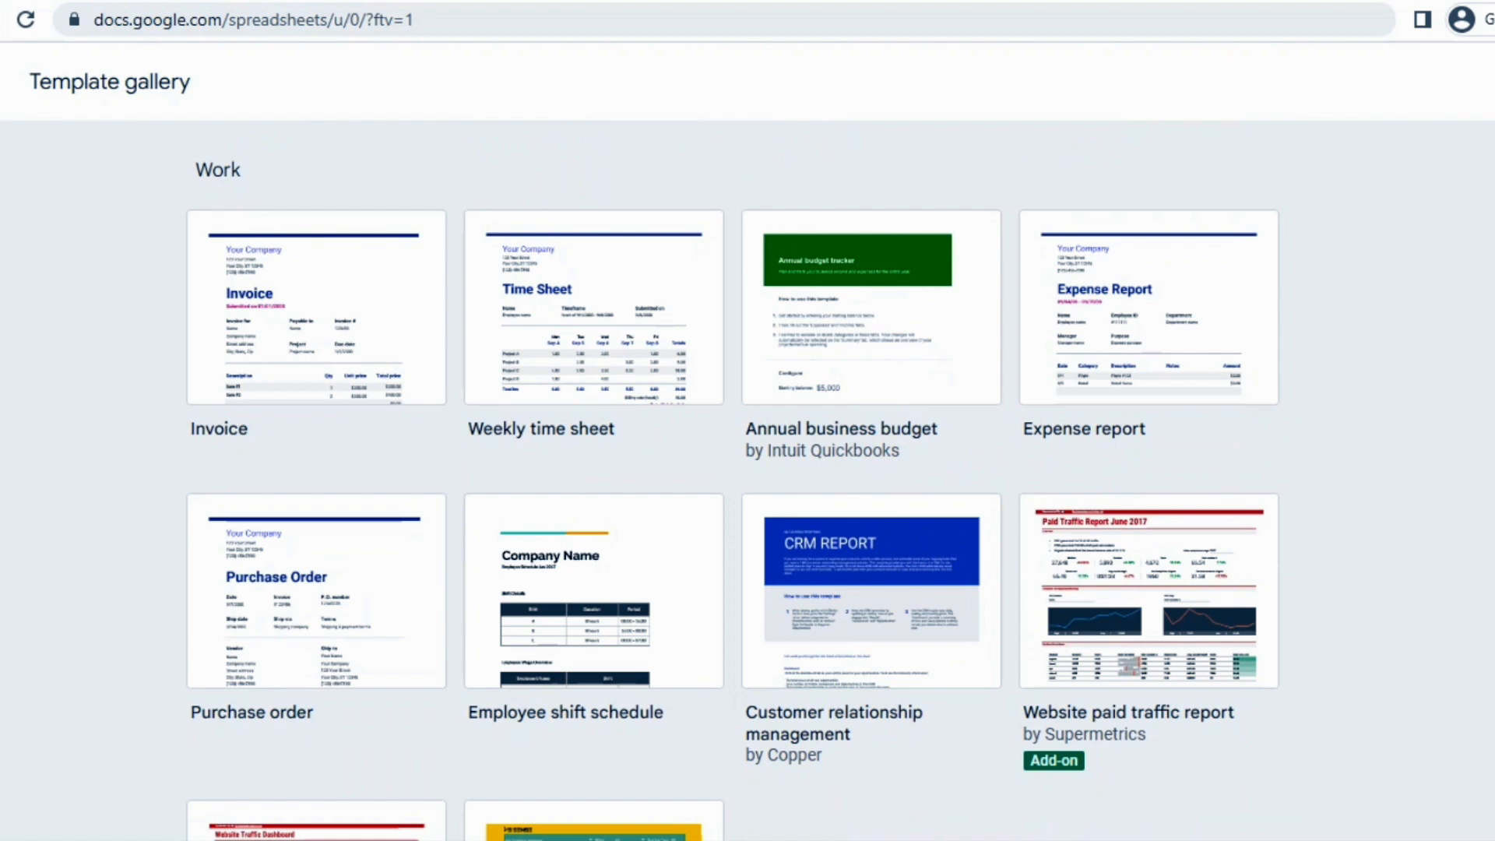
pyautogui.scroll(-3)
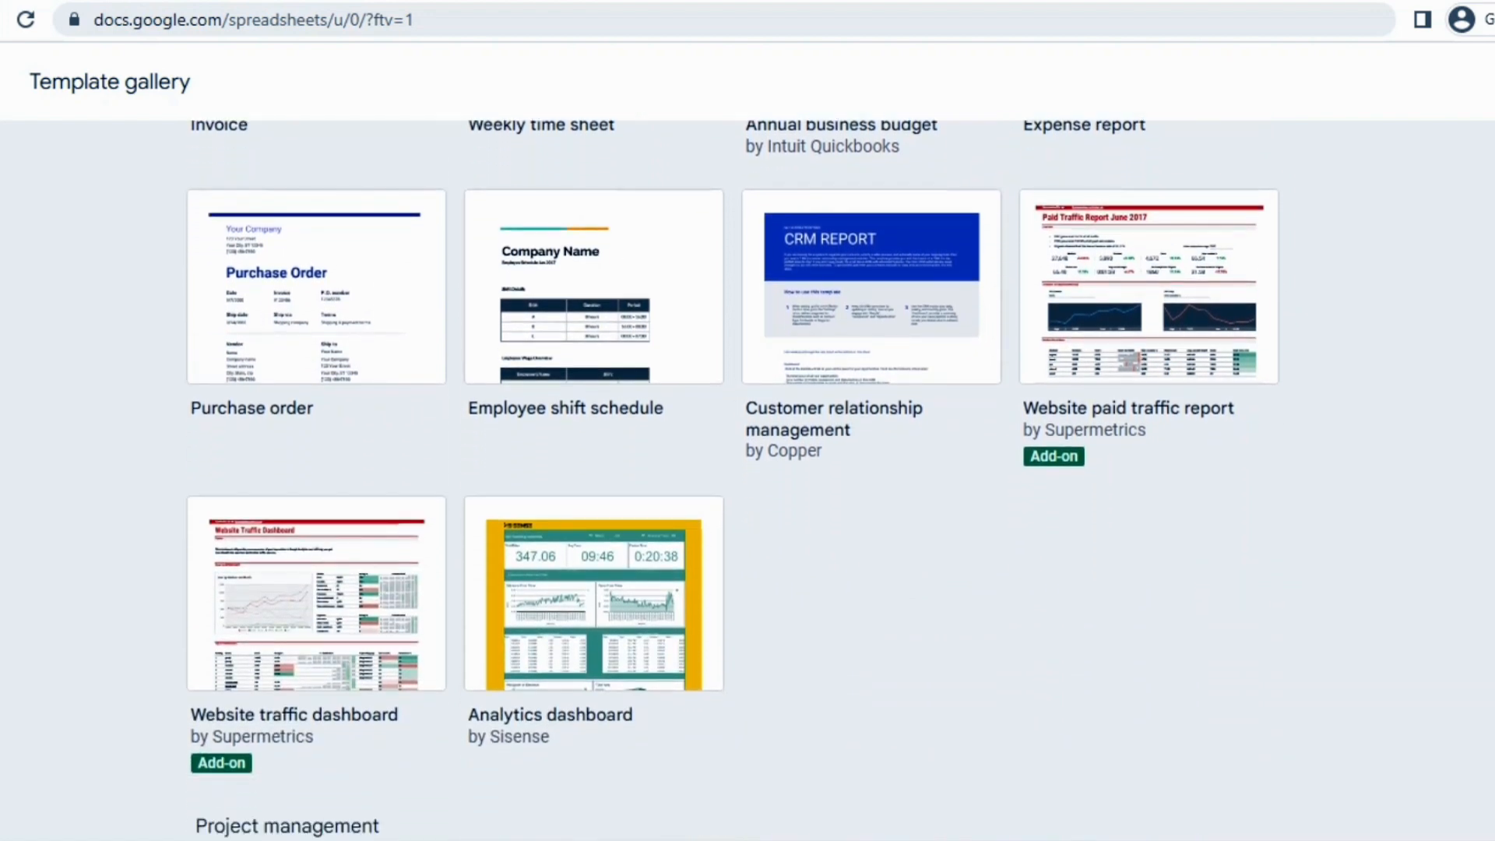
pyautogui.moveTo(316, 594)
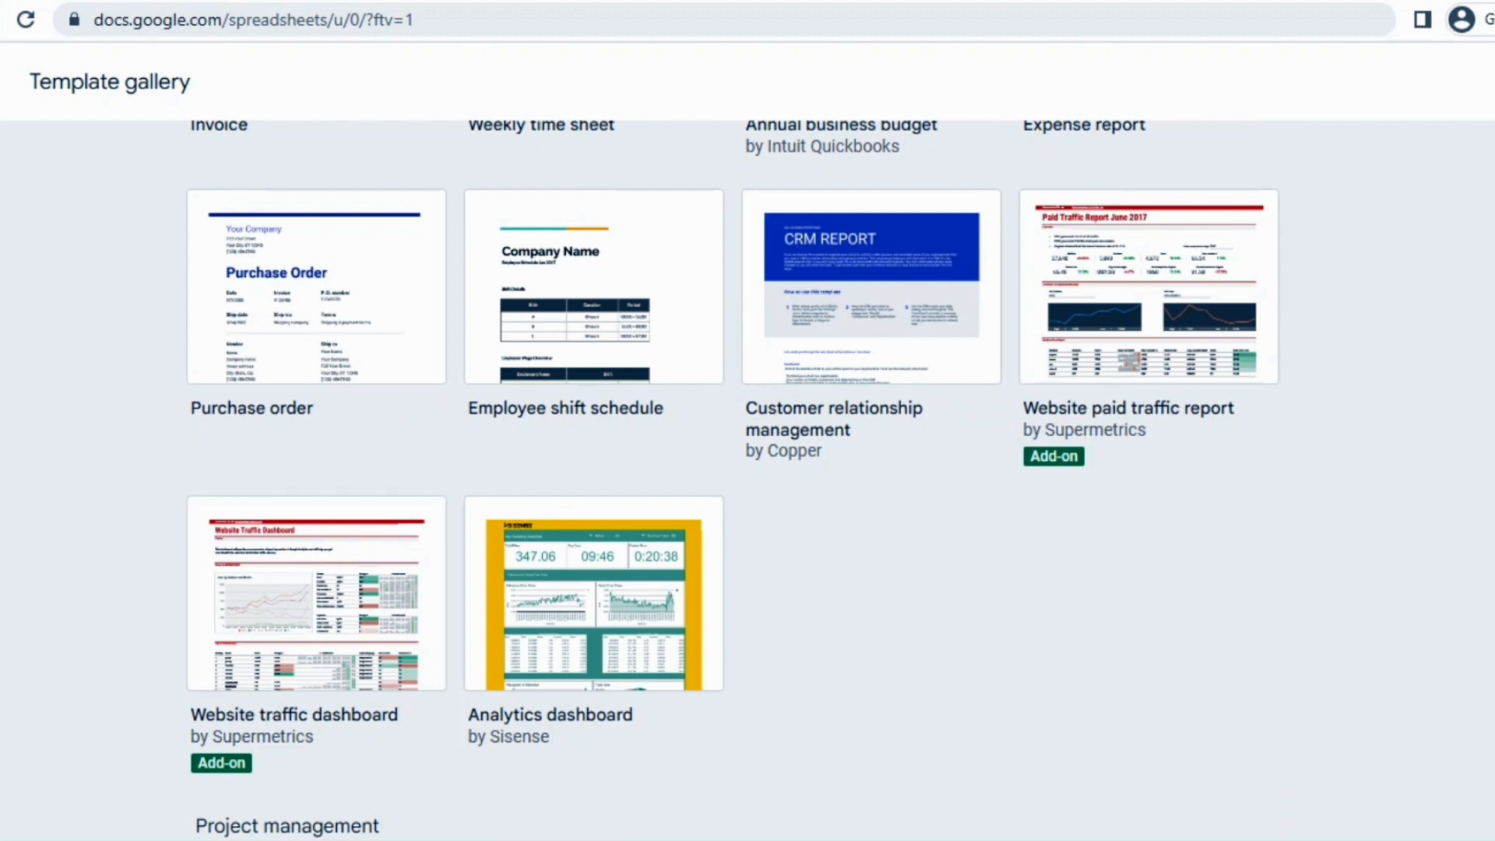
pyautogui.scroll(-3)
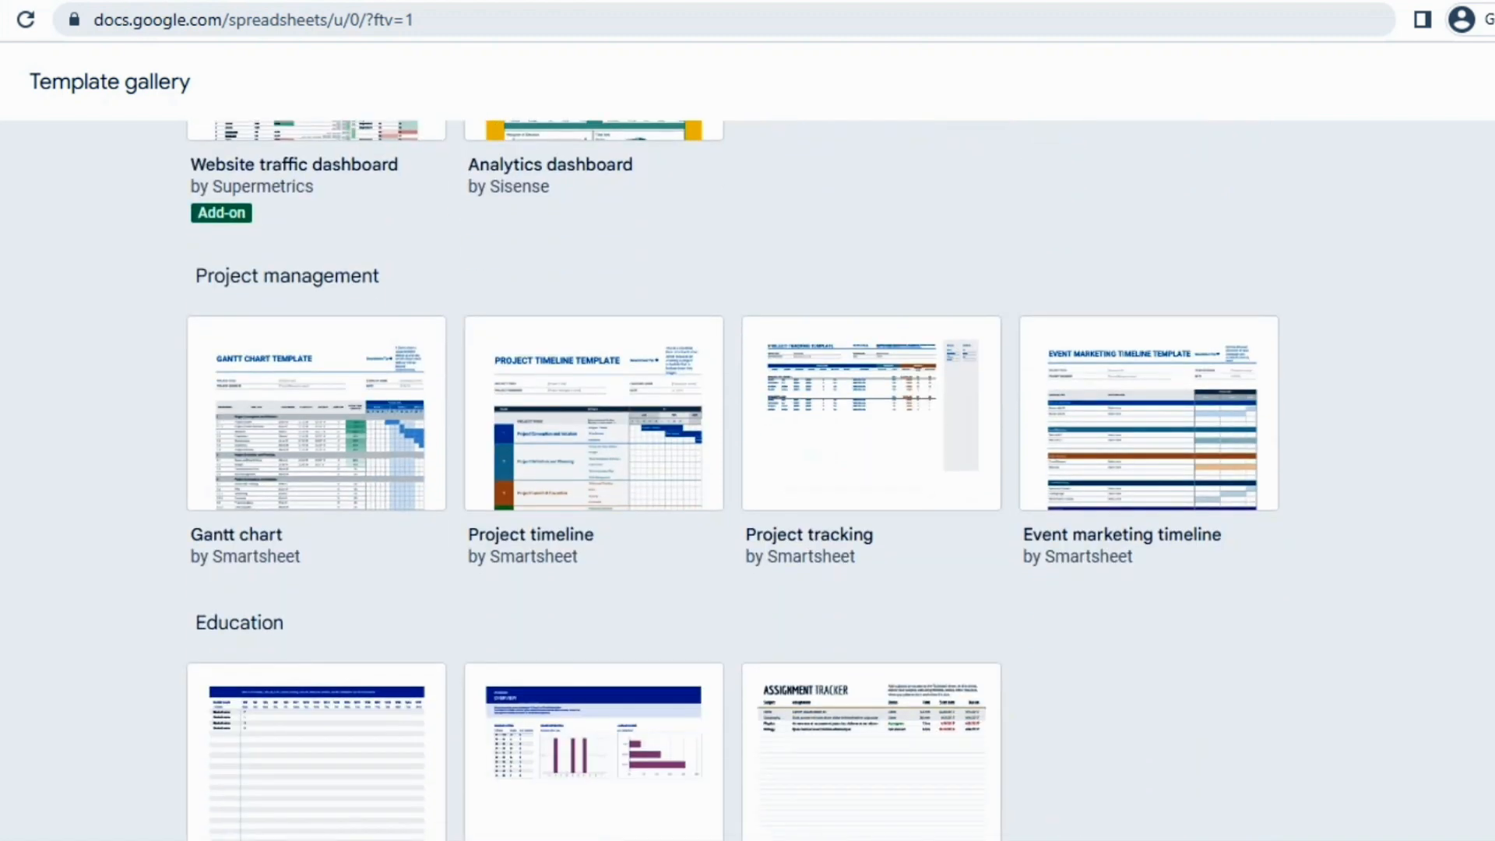
pyautogui.scroll(-3)
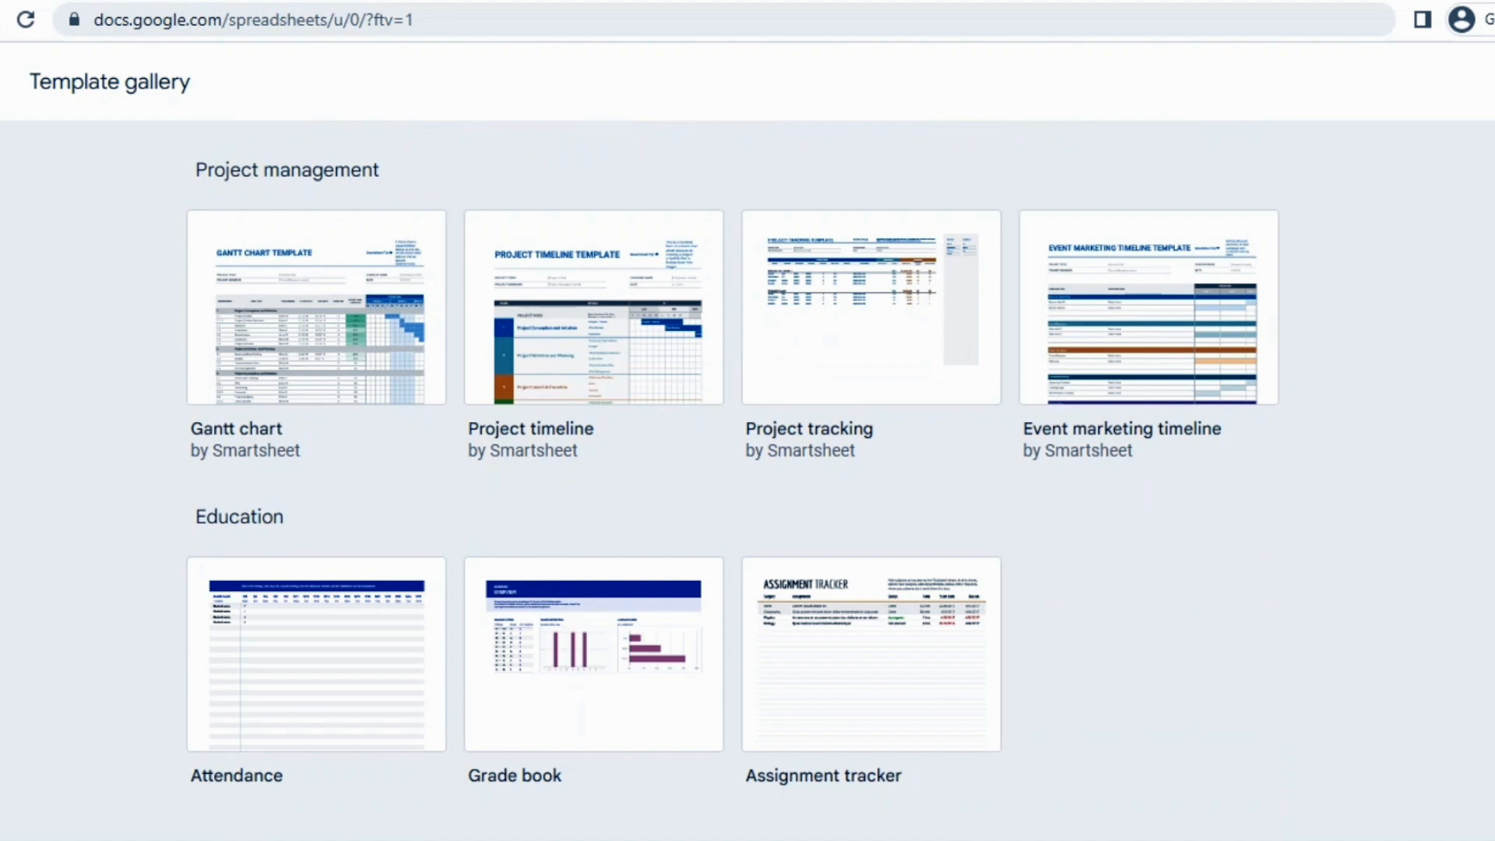
pyautogui.moveTo(592, 654)
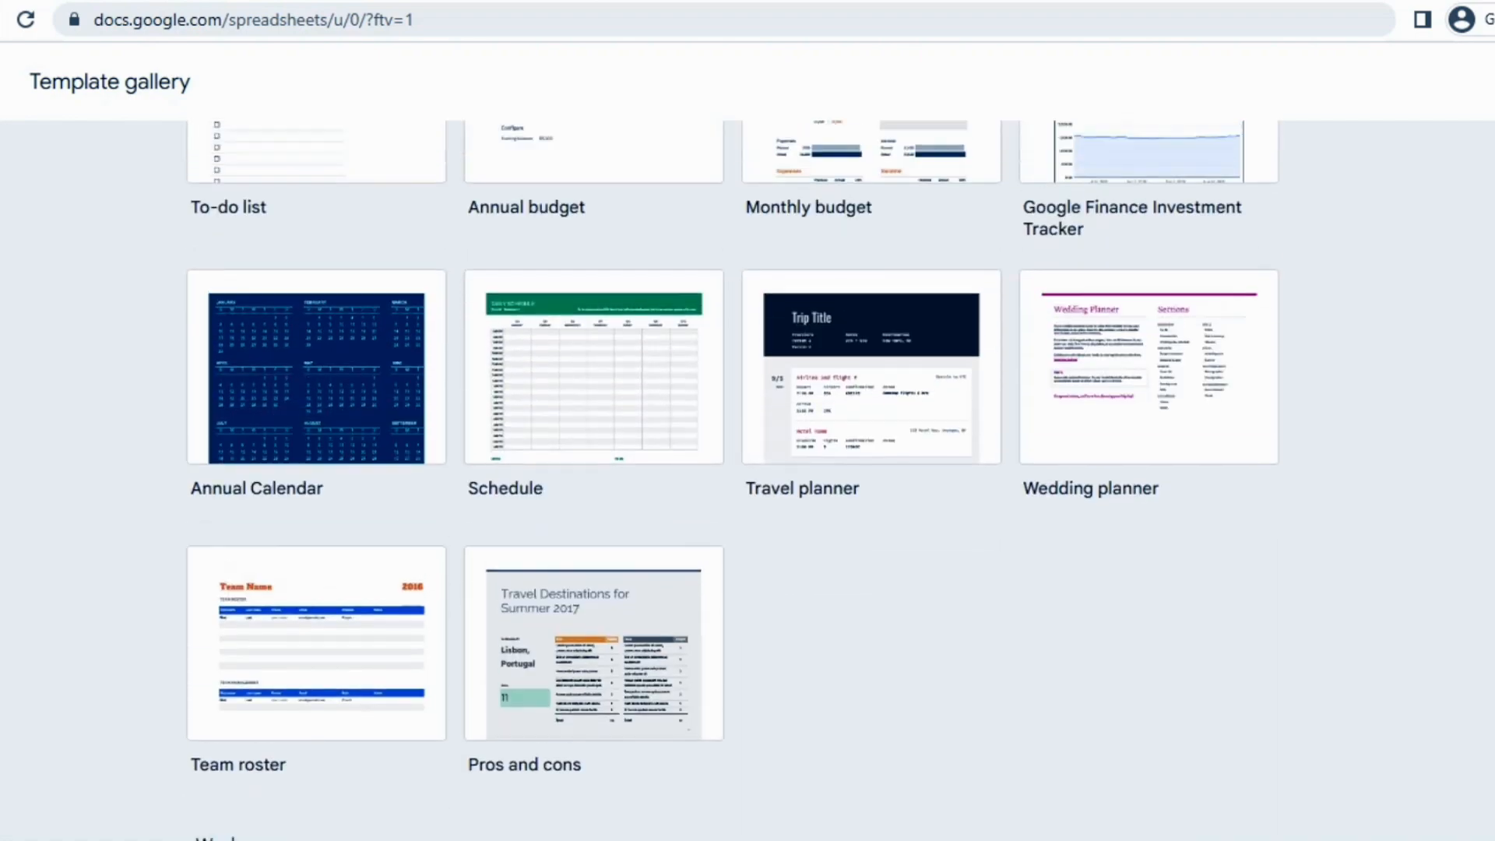
pyautogui.scroll(3)
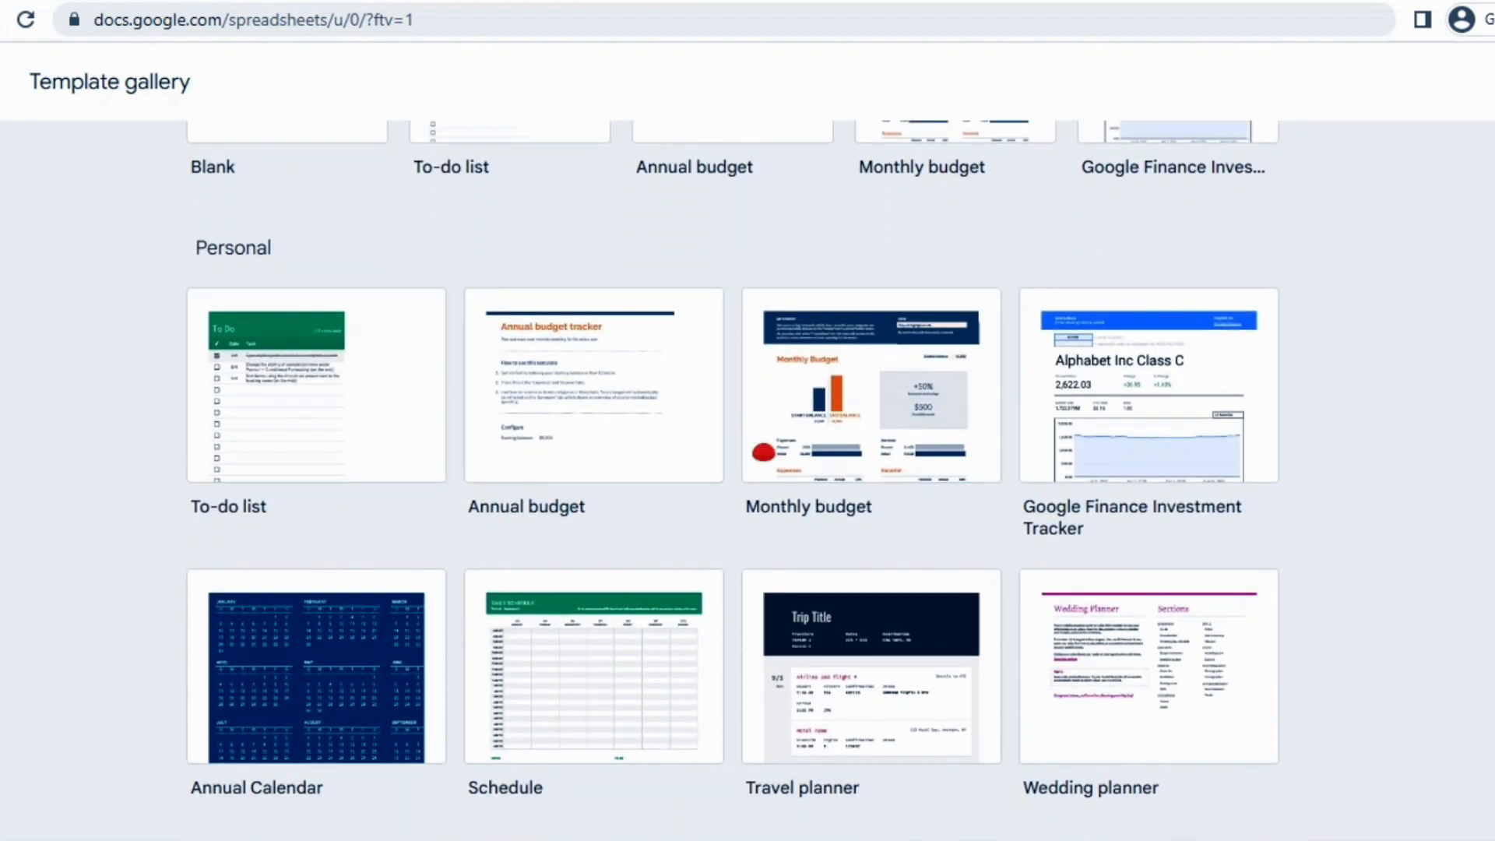
# Step: Add the tasks 'go to gym' and 'go for groceries', then return to the gallery
pyautogui.click(315, 387)
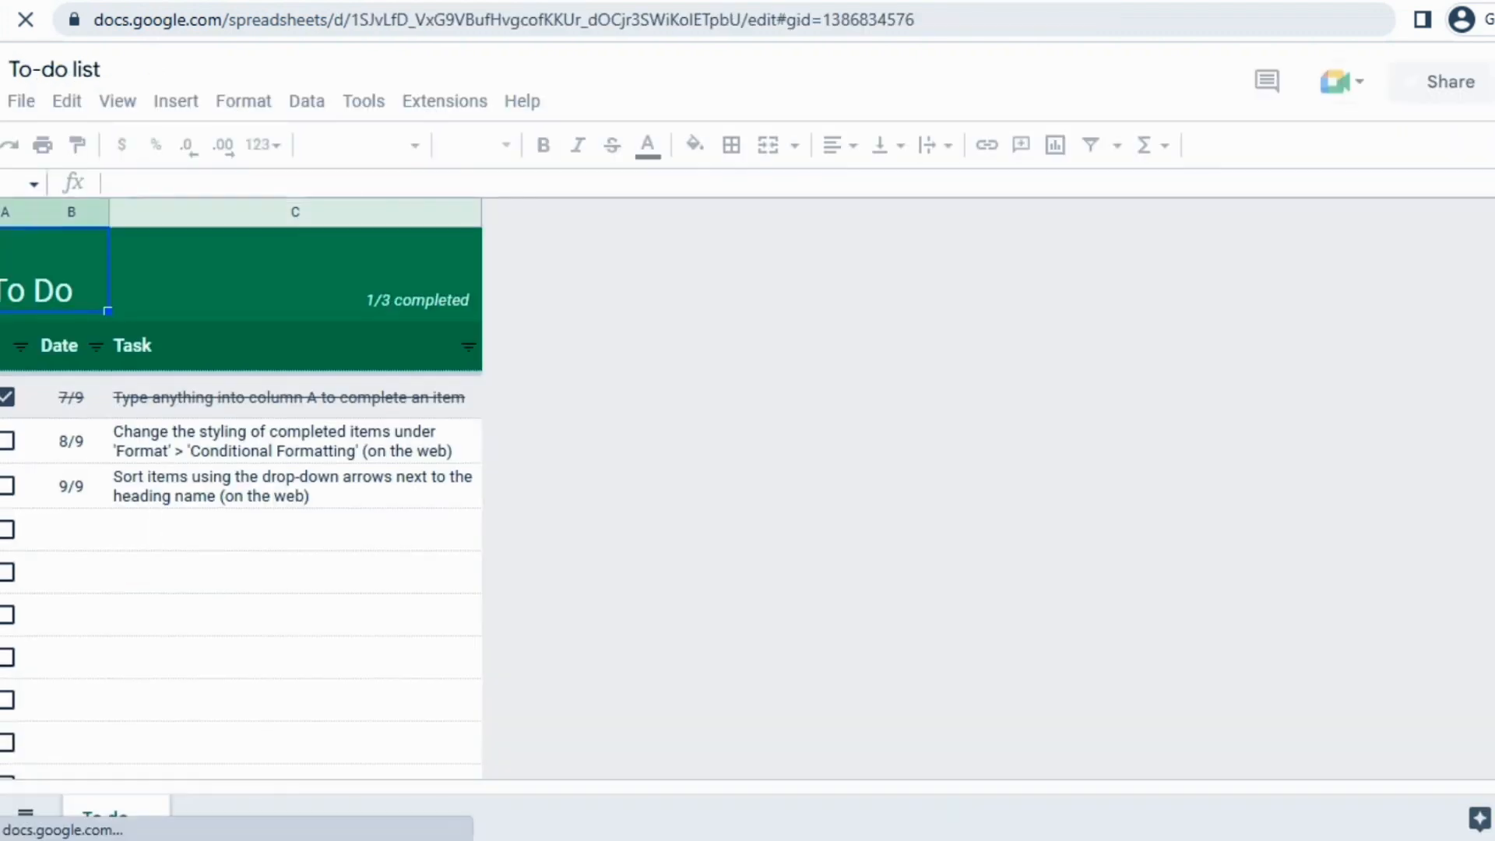
pyautogui.click(294, 529)
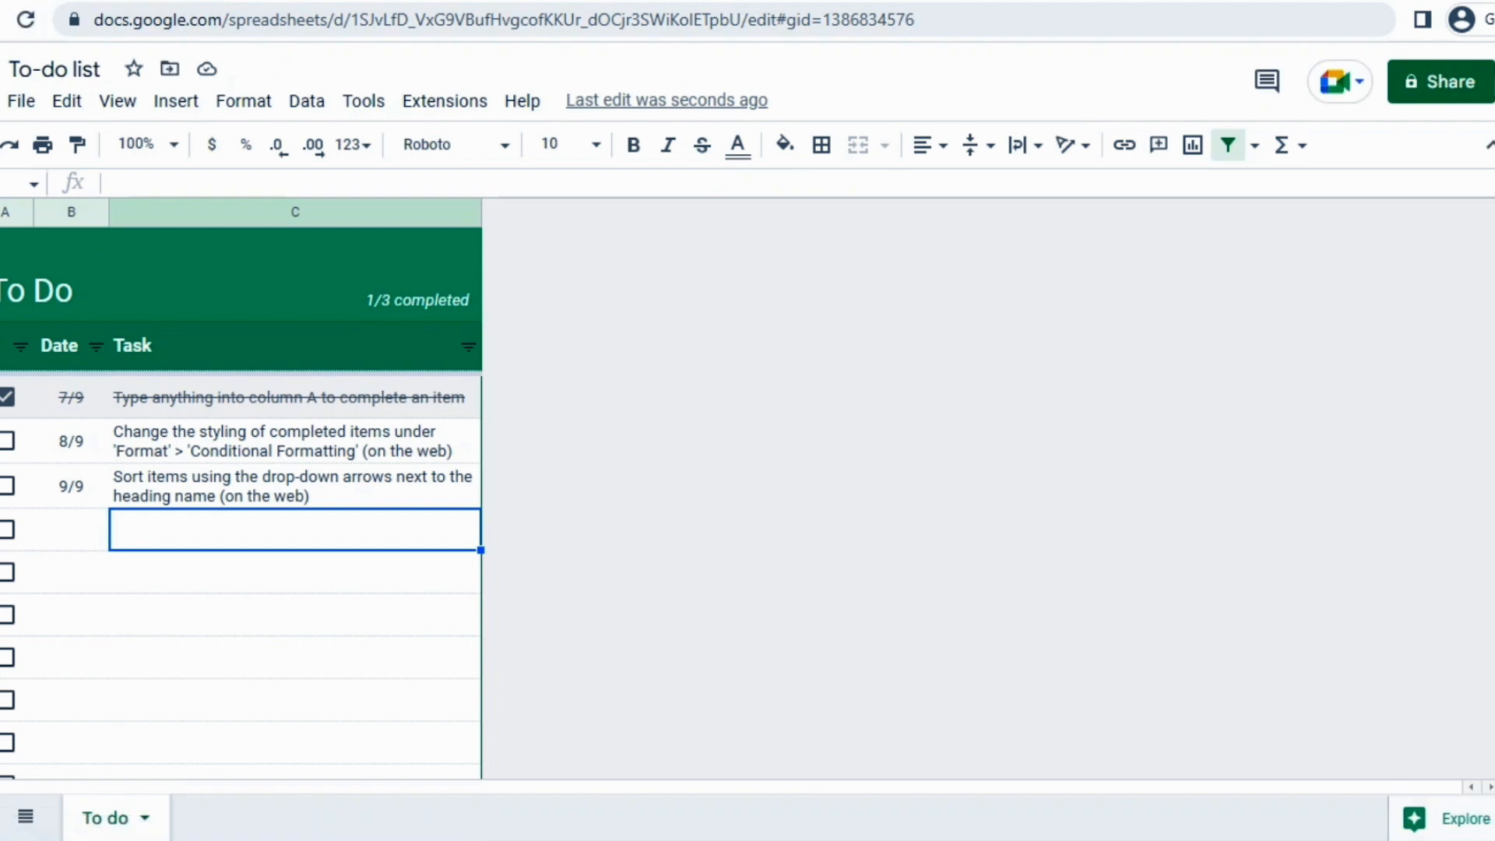
pyautogui.write('go to g')
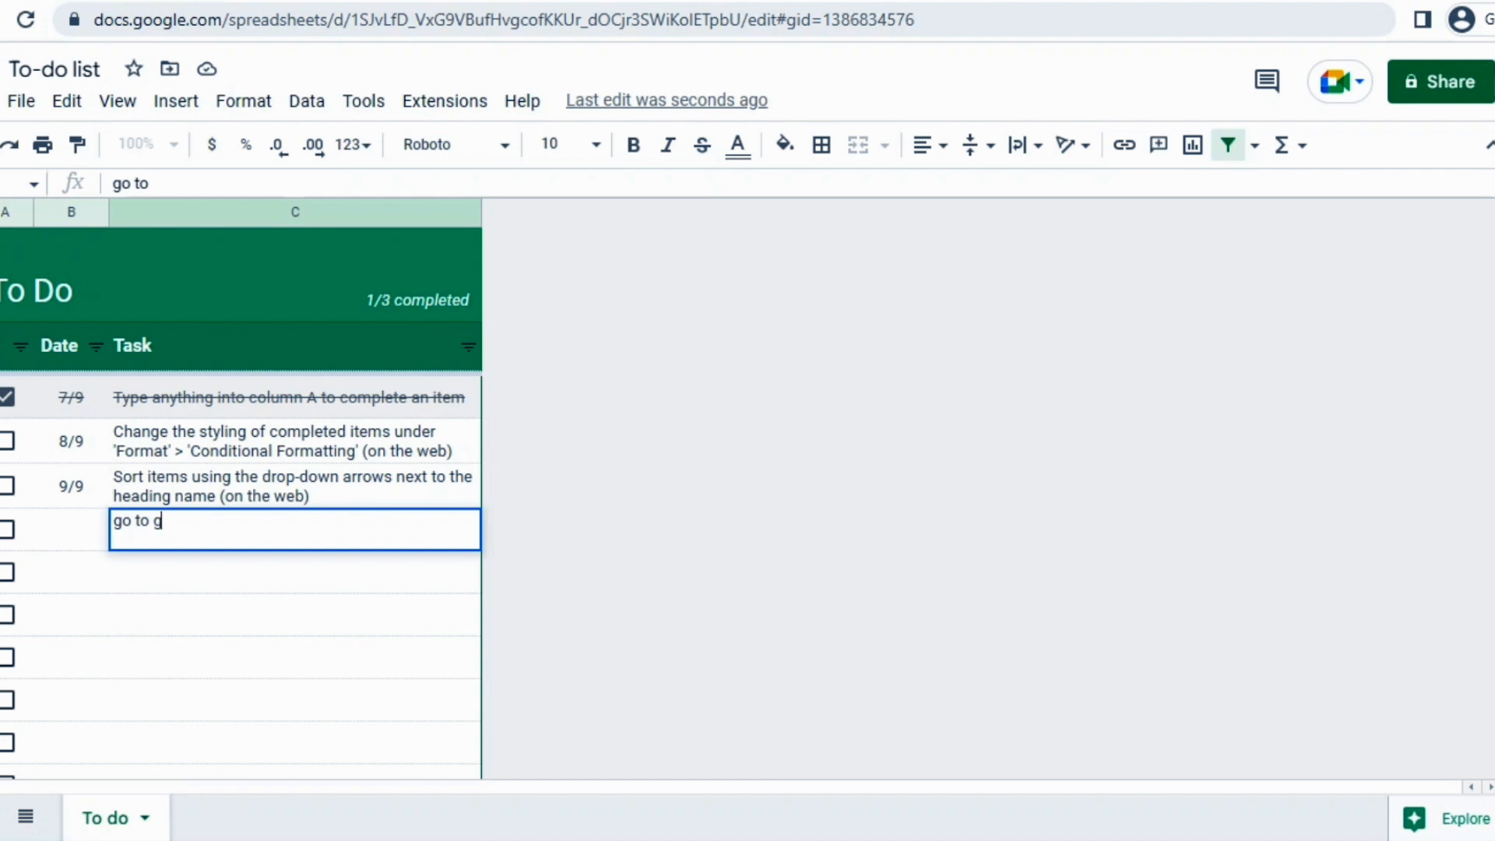
pyautogui.write('ym')
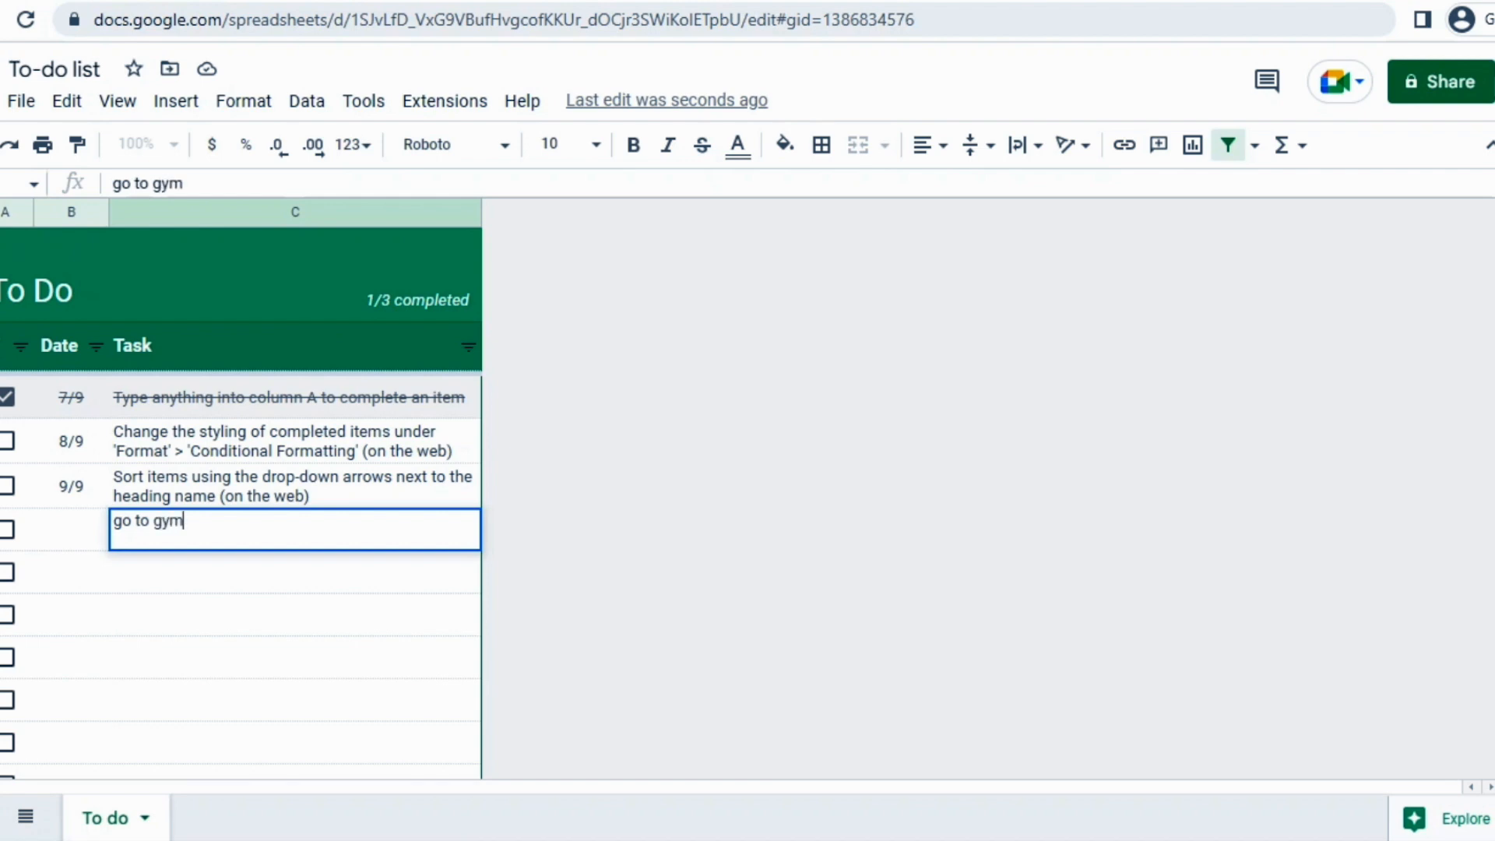
pyautogui.press('Return')
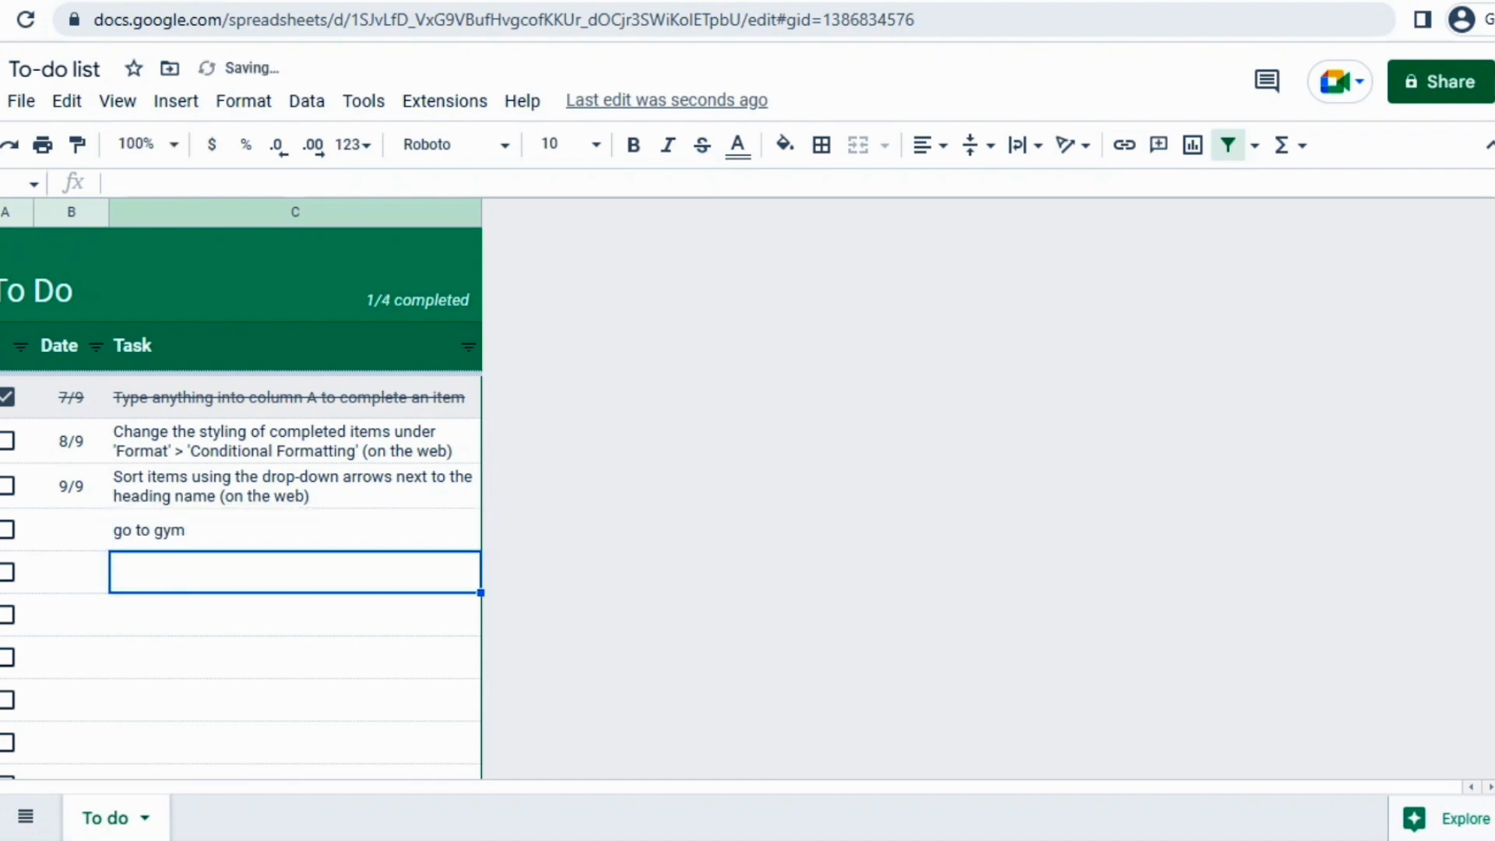
pyautogui.write('go g')
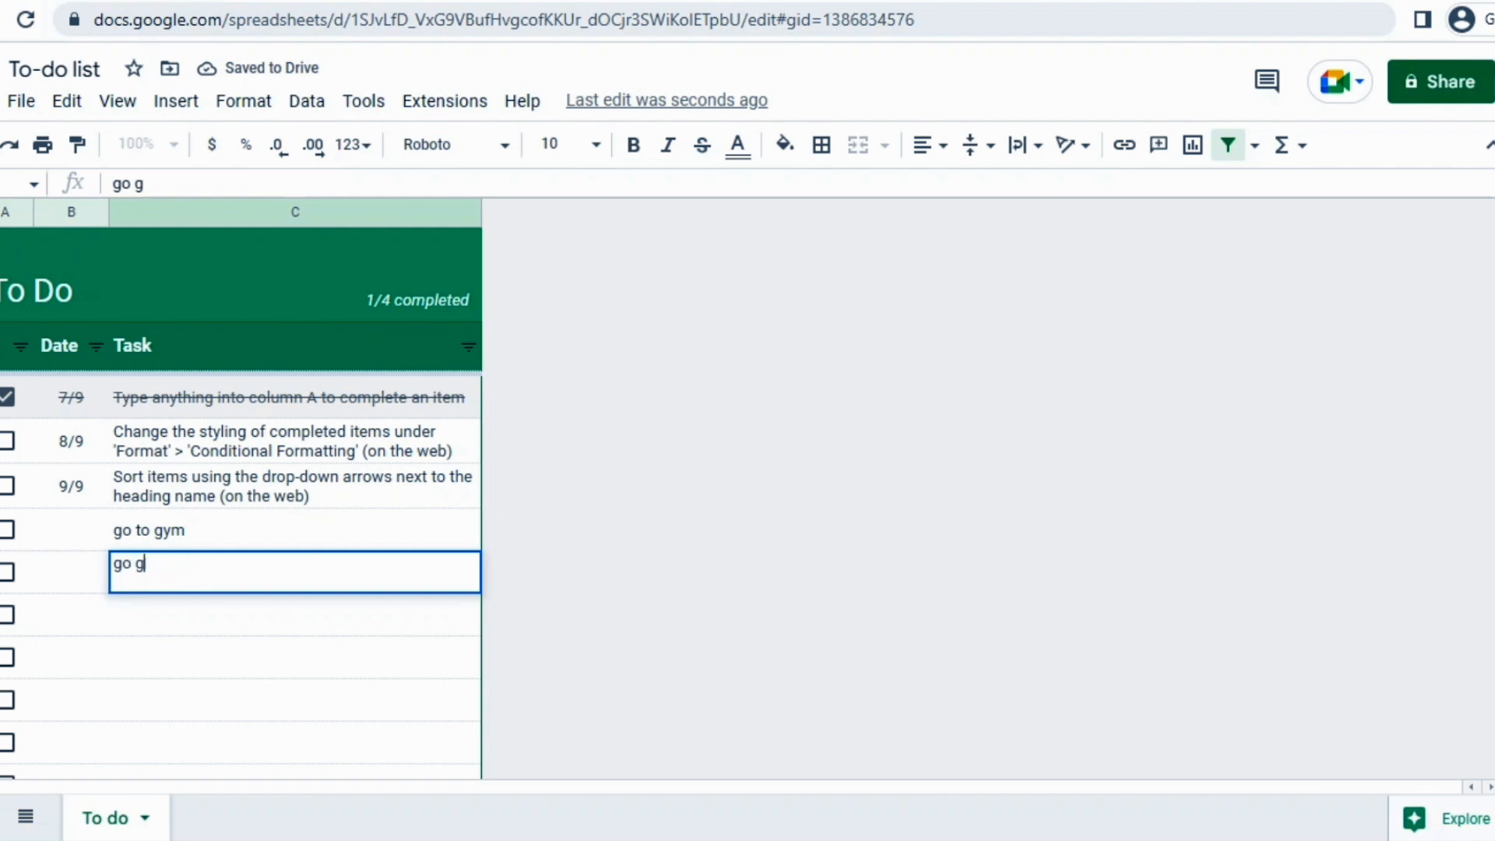
pyautogui.write('for gr')
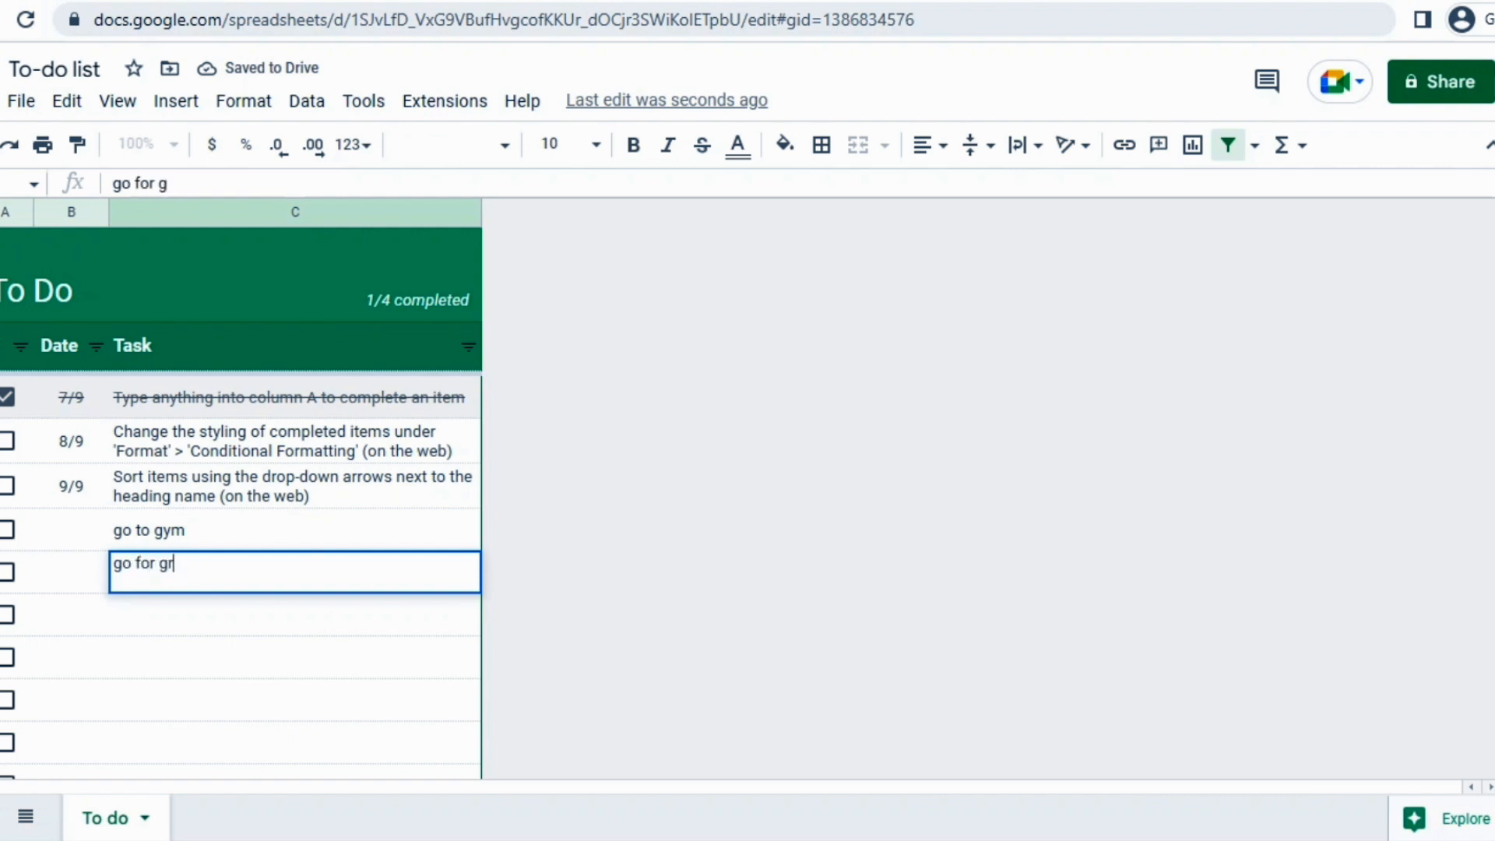
pyautogui.write('ocerries')
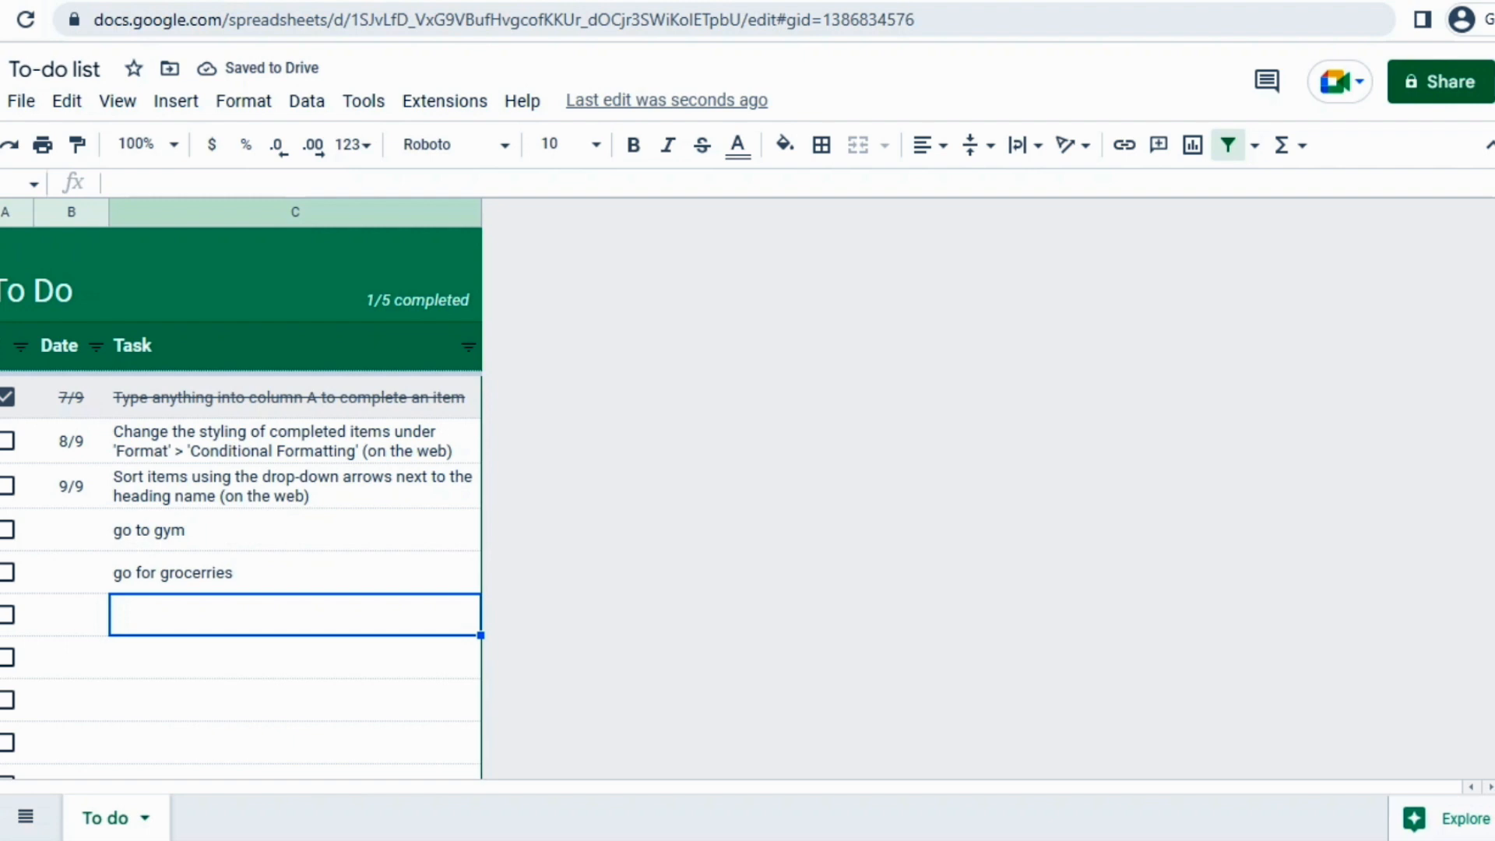
pyautogui.click(7, 529)
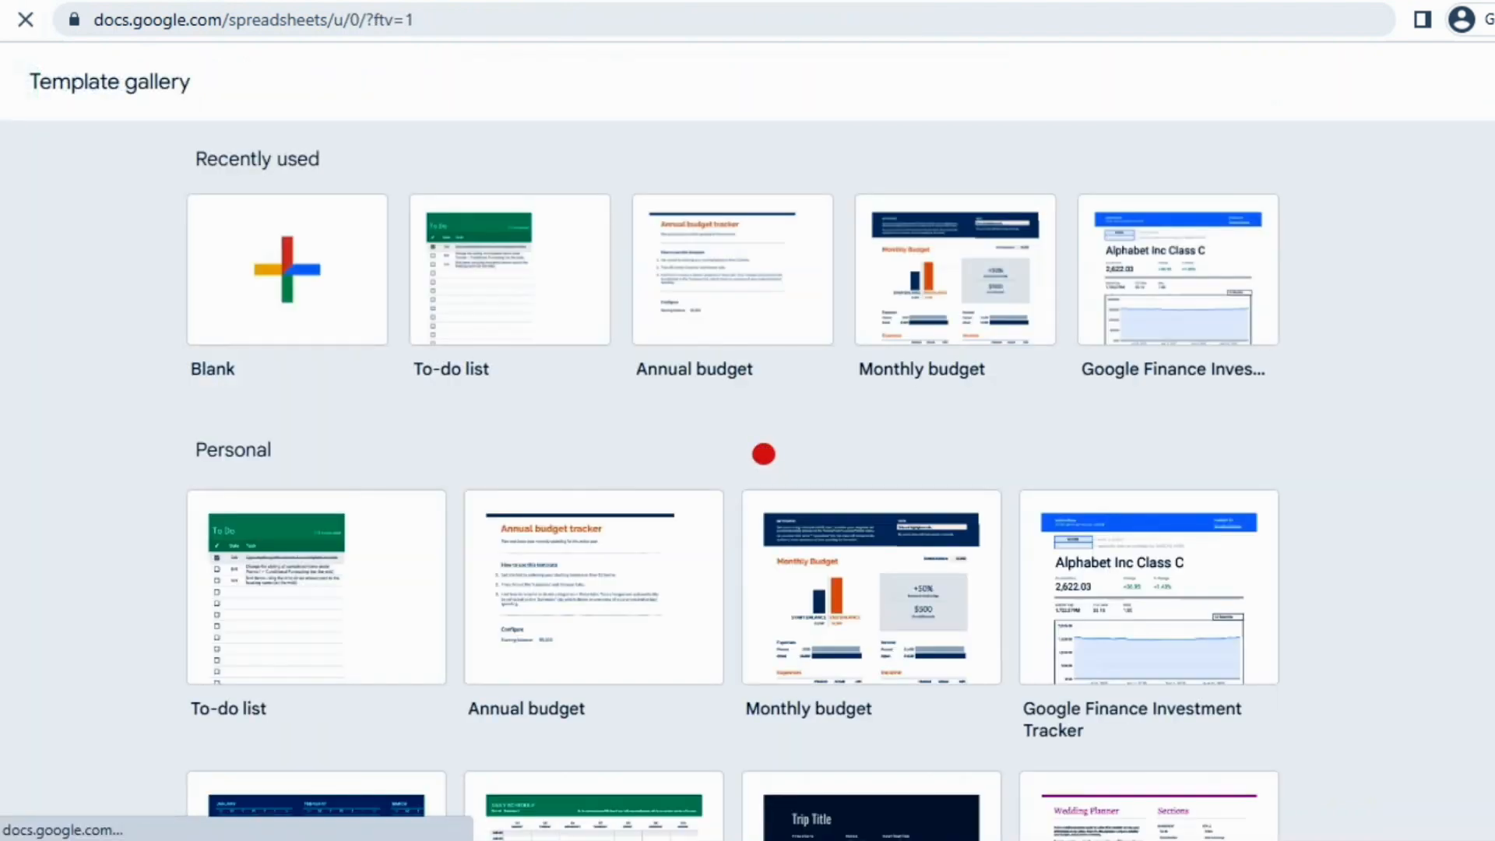
# Step: Create a new spreadsheet from the Work section's Purchase order template
pyautogui.scroll(-3)
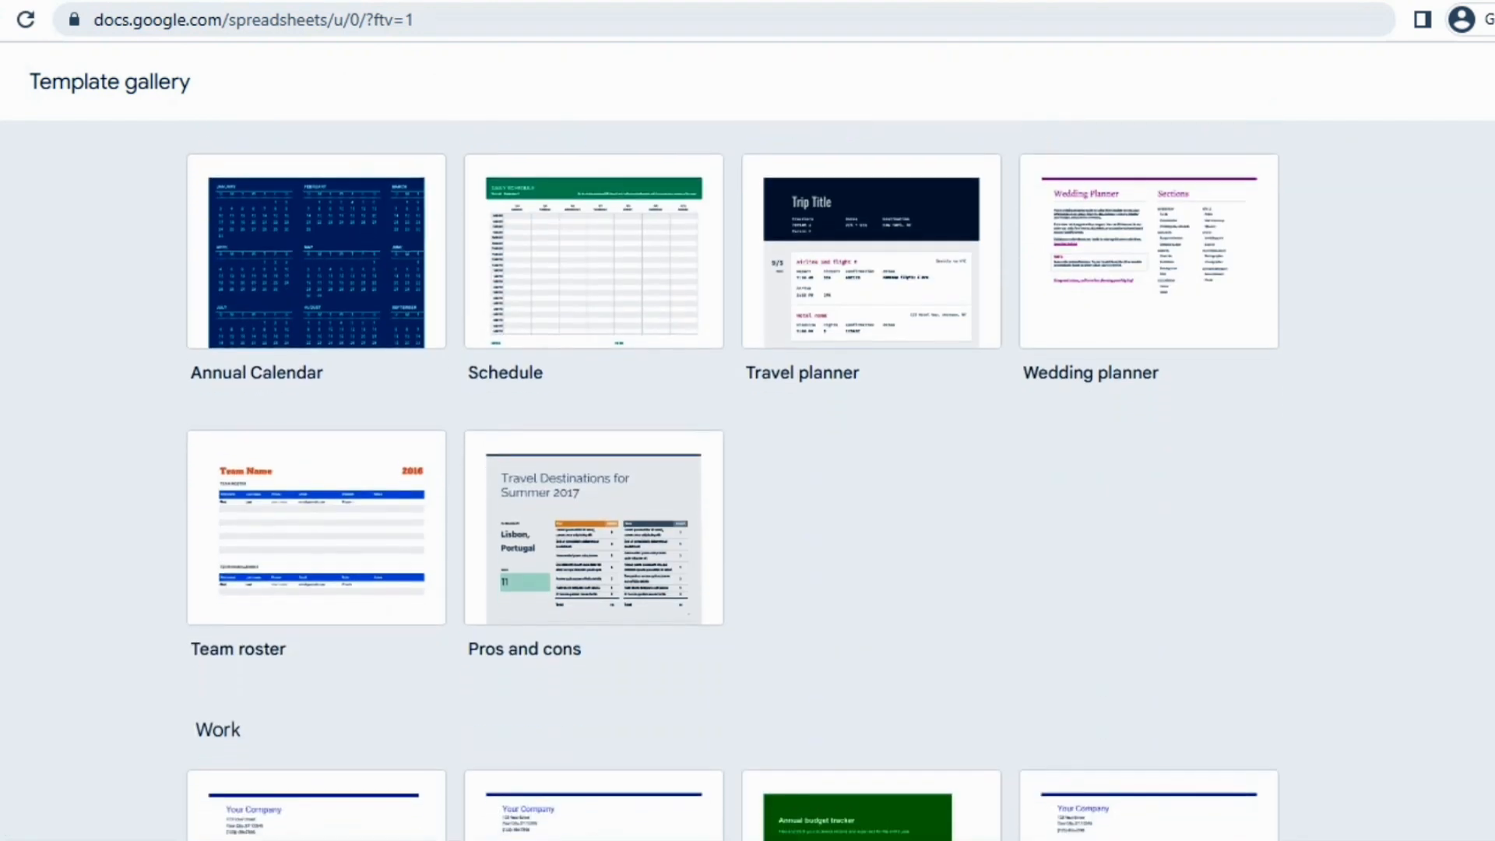
pyautogui.scroll(-3)
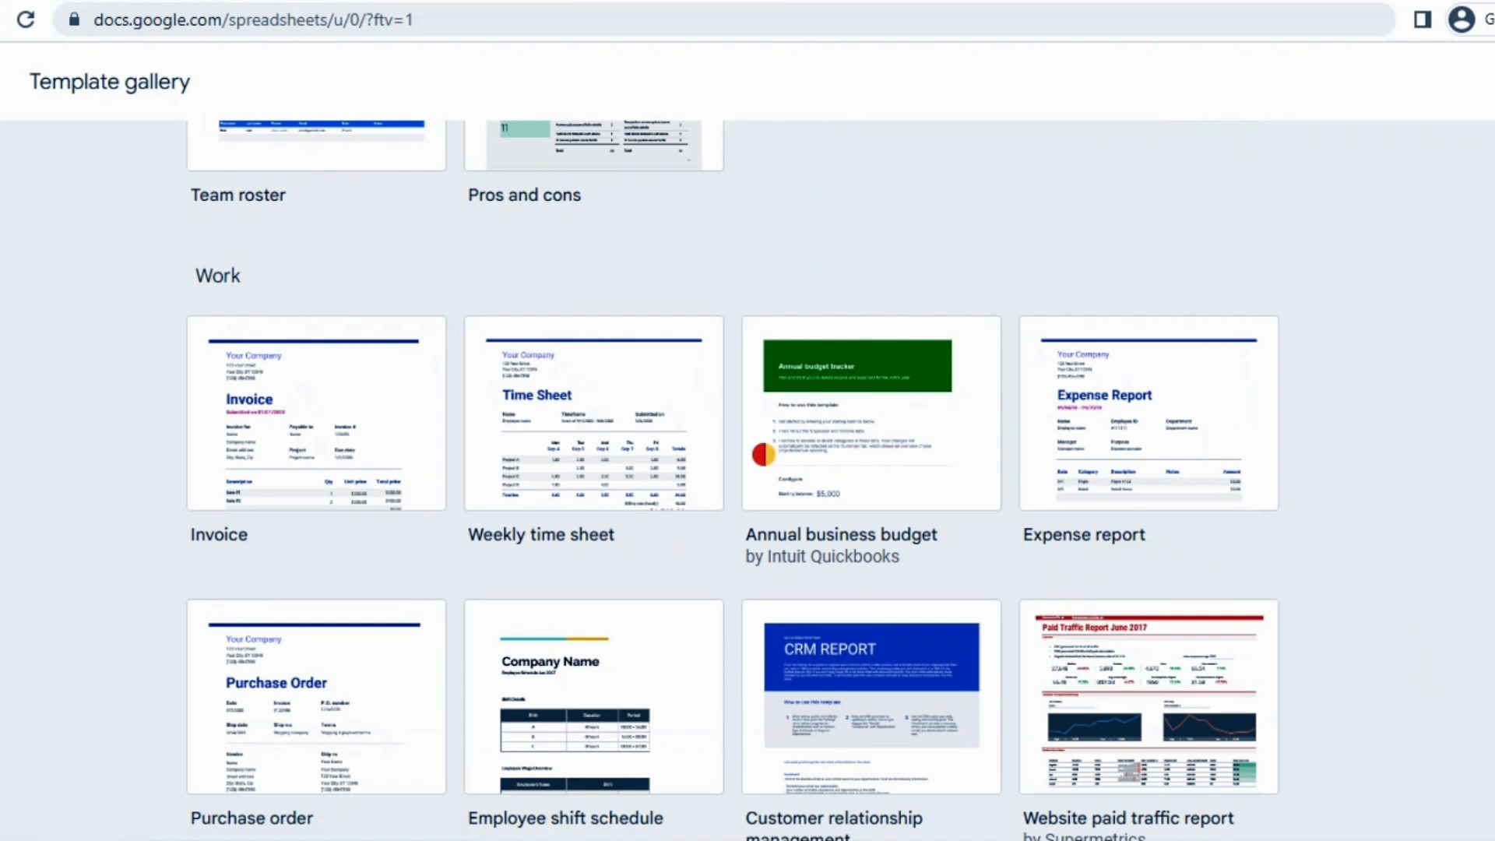
pyautogui.click(315, 696)
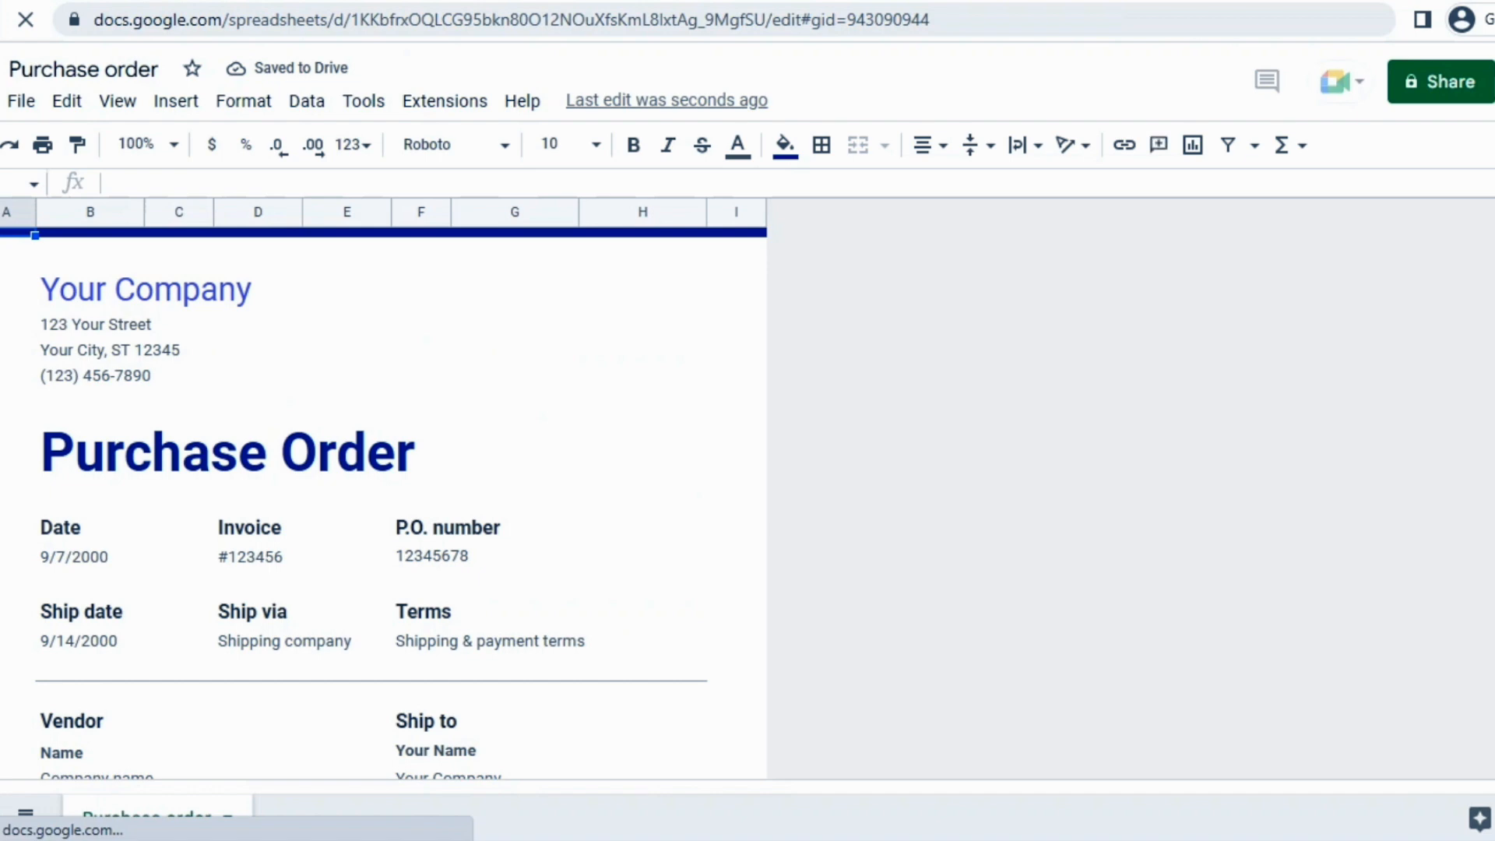
# Step: Replace the 'Your Company' heading with the company name Upwork
pyautogui.click(144, 289)
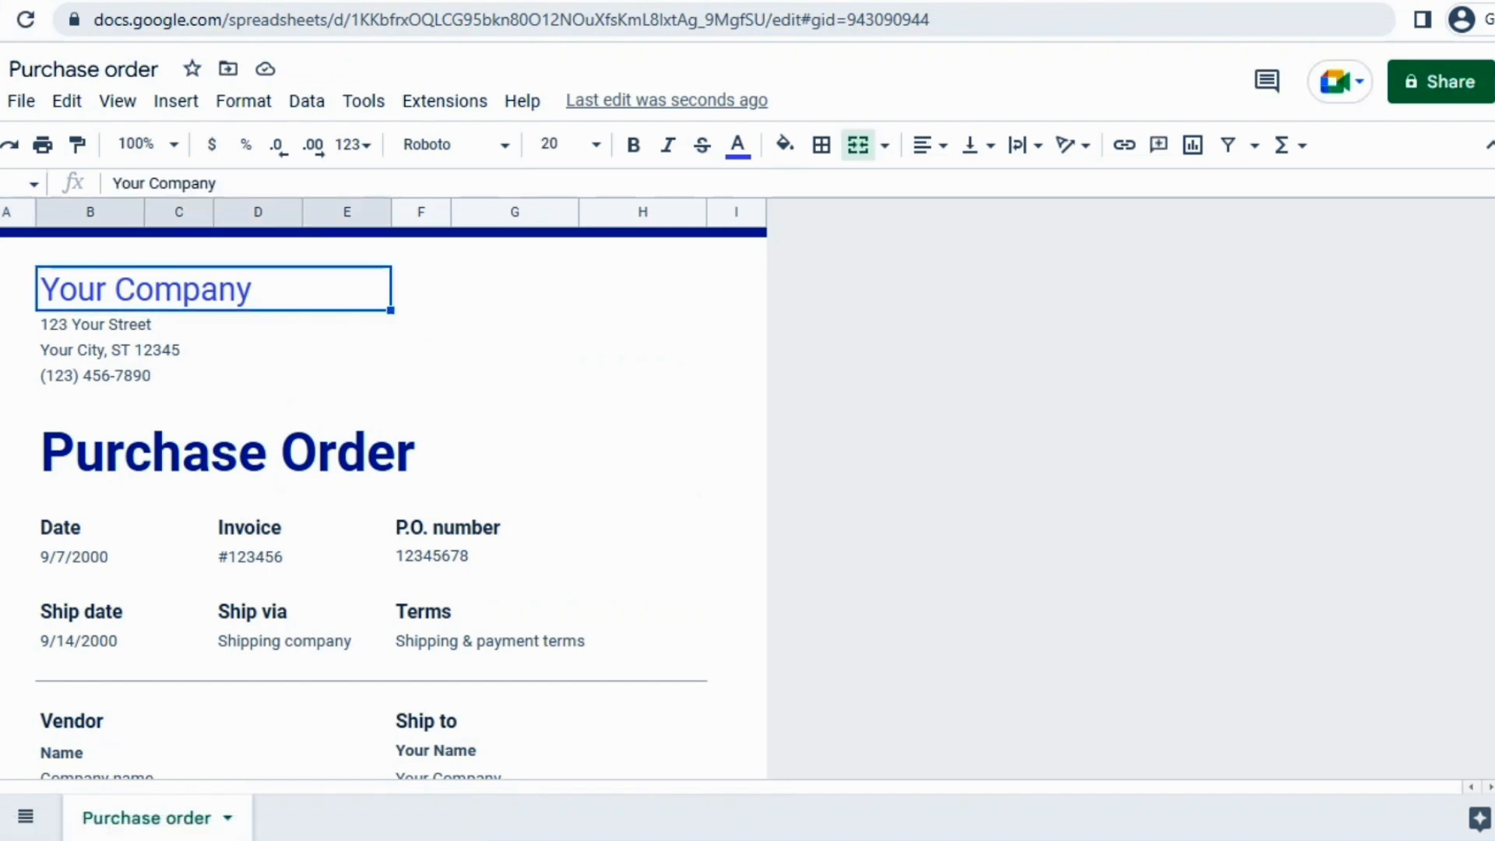
pyautogui.write('U')
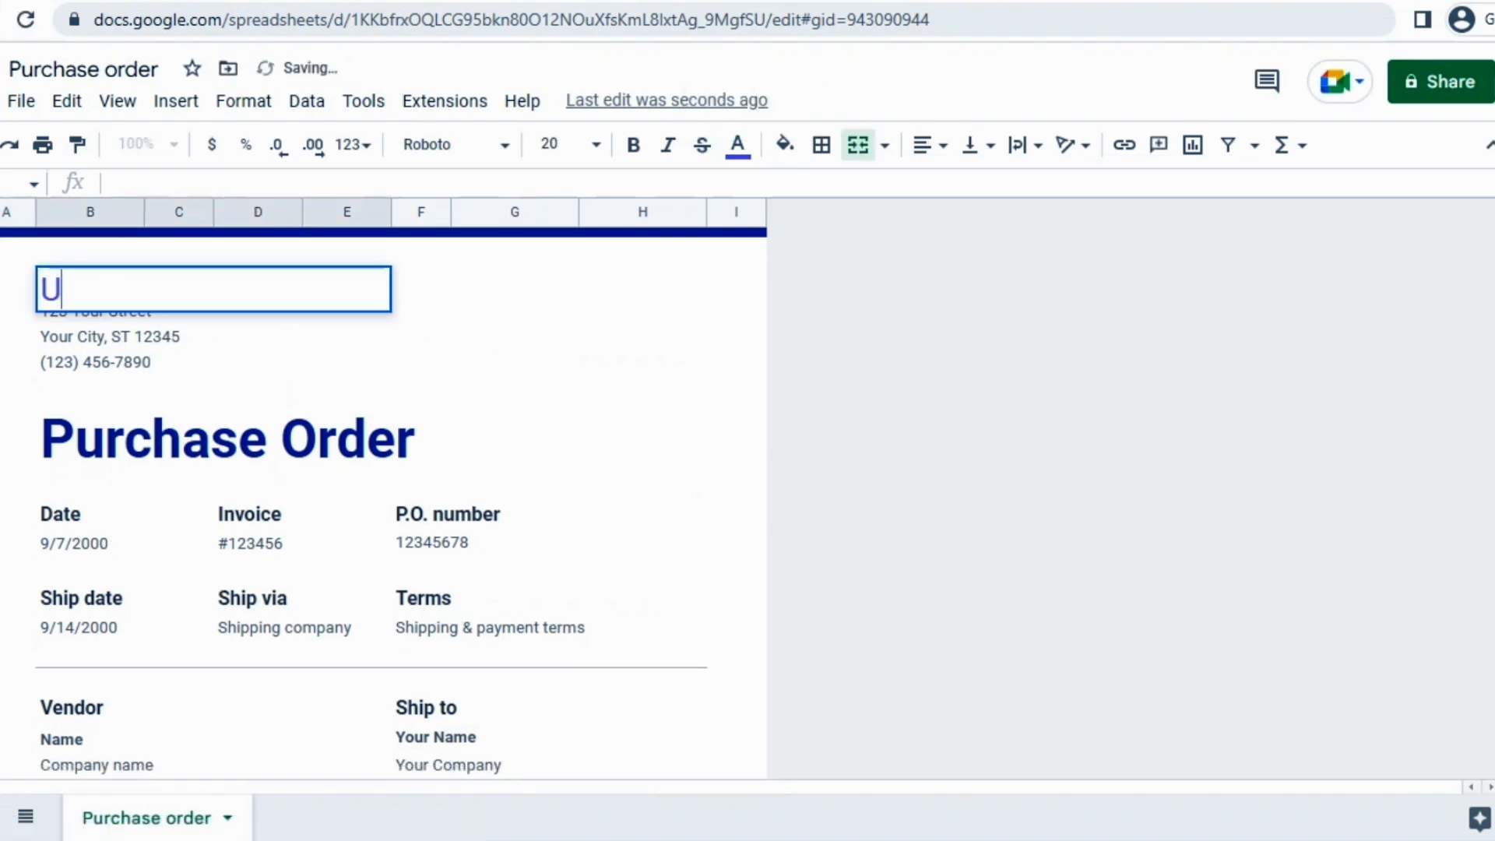
pyautogui.write('pwoek')
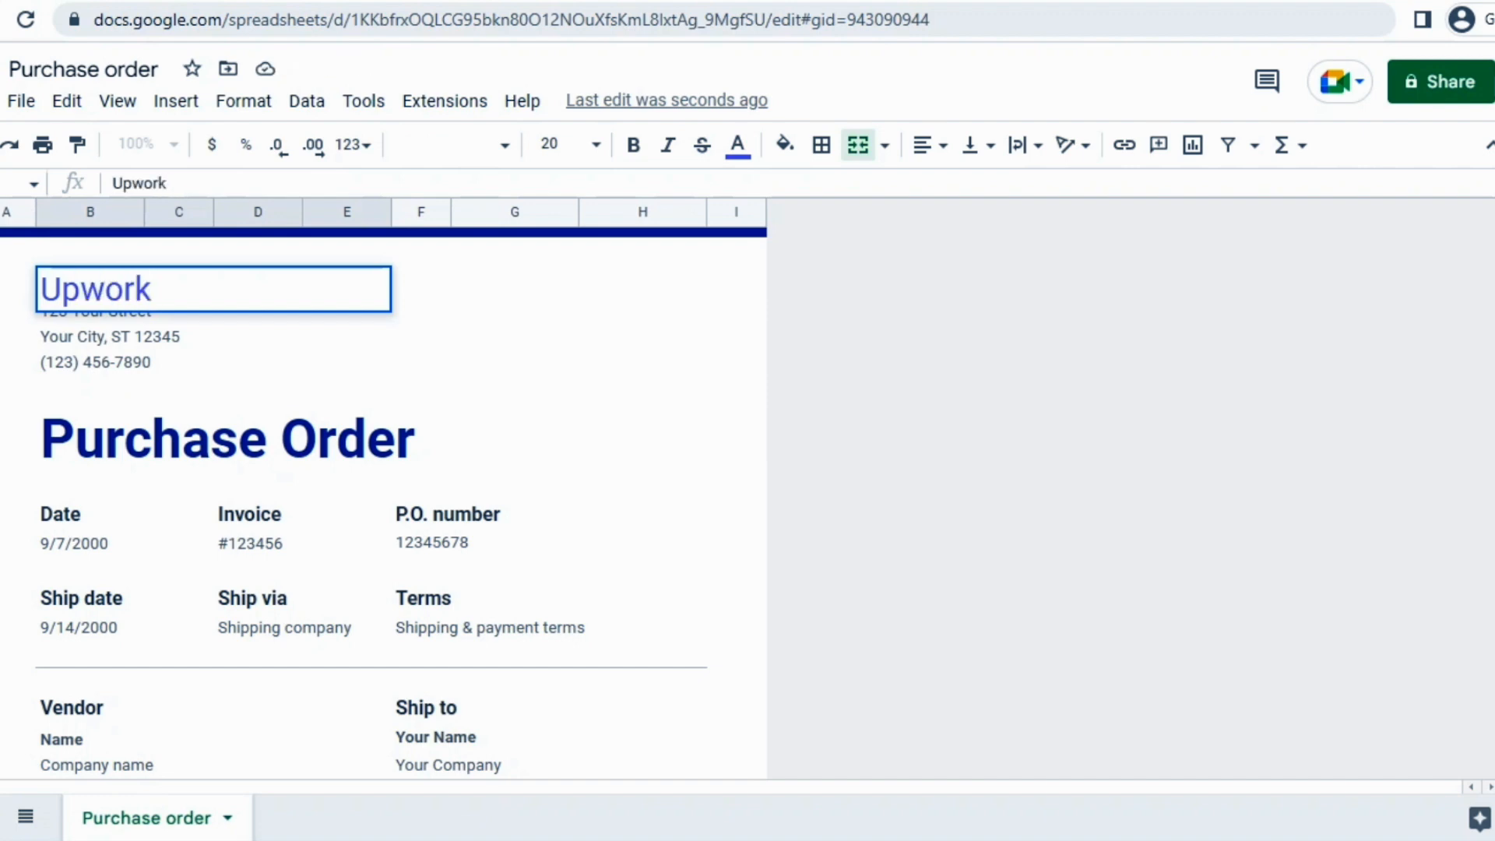
pyautogui.click(169, 337)
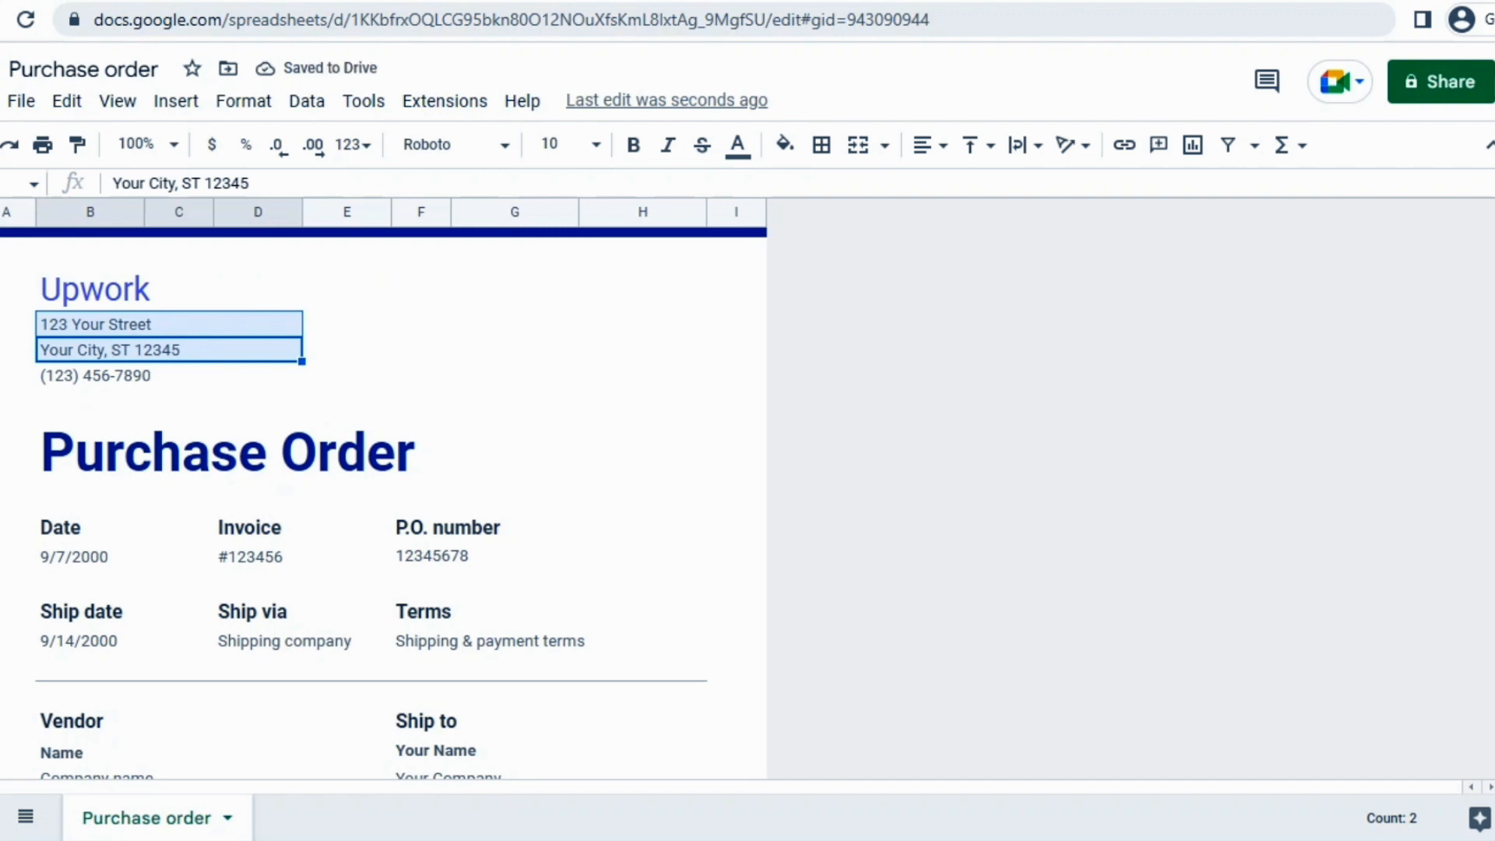
# Step: Scroll down the purchase order and open the File menu
pyautogui.scroll(-3)
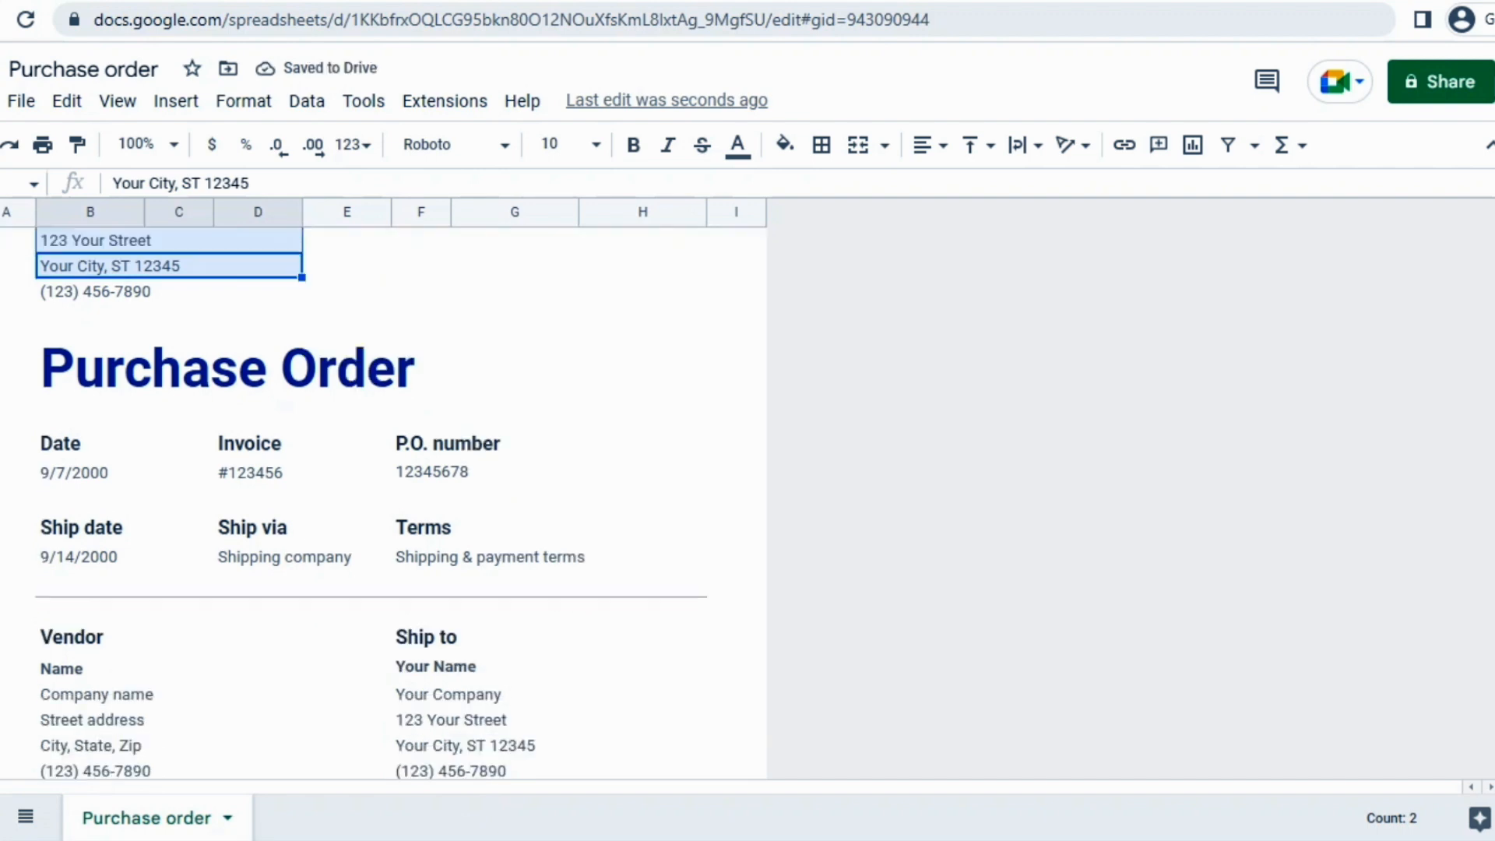
pyautogui.scroll(-3)
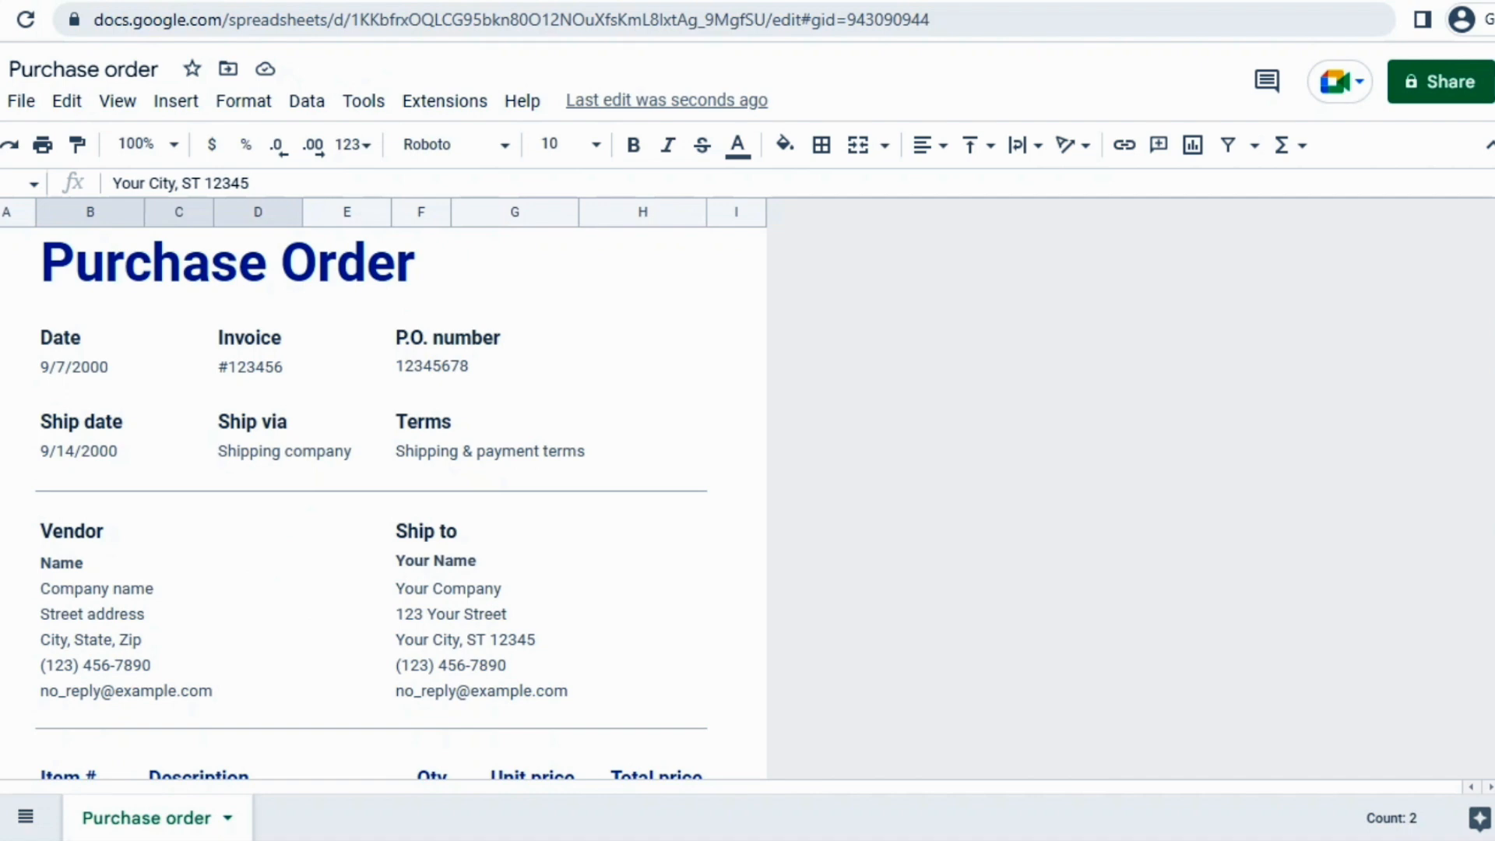
pyautogui.click(20, 101)
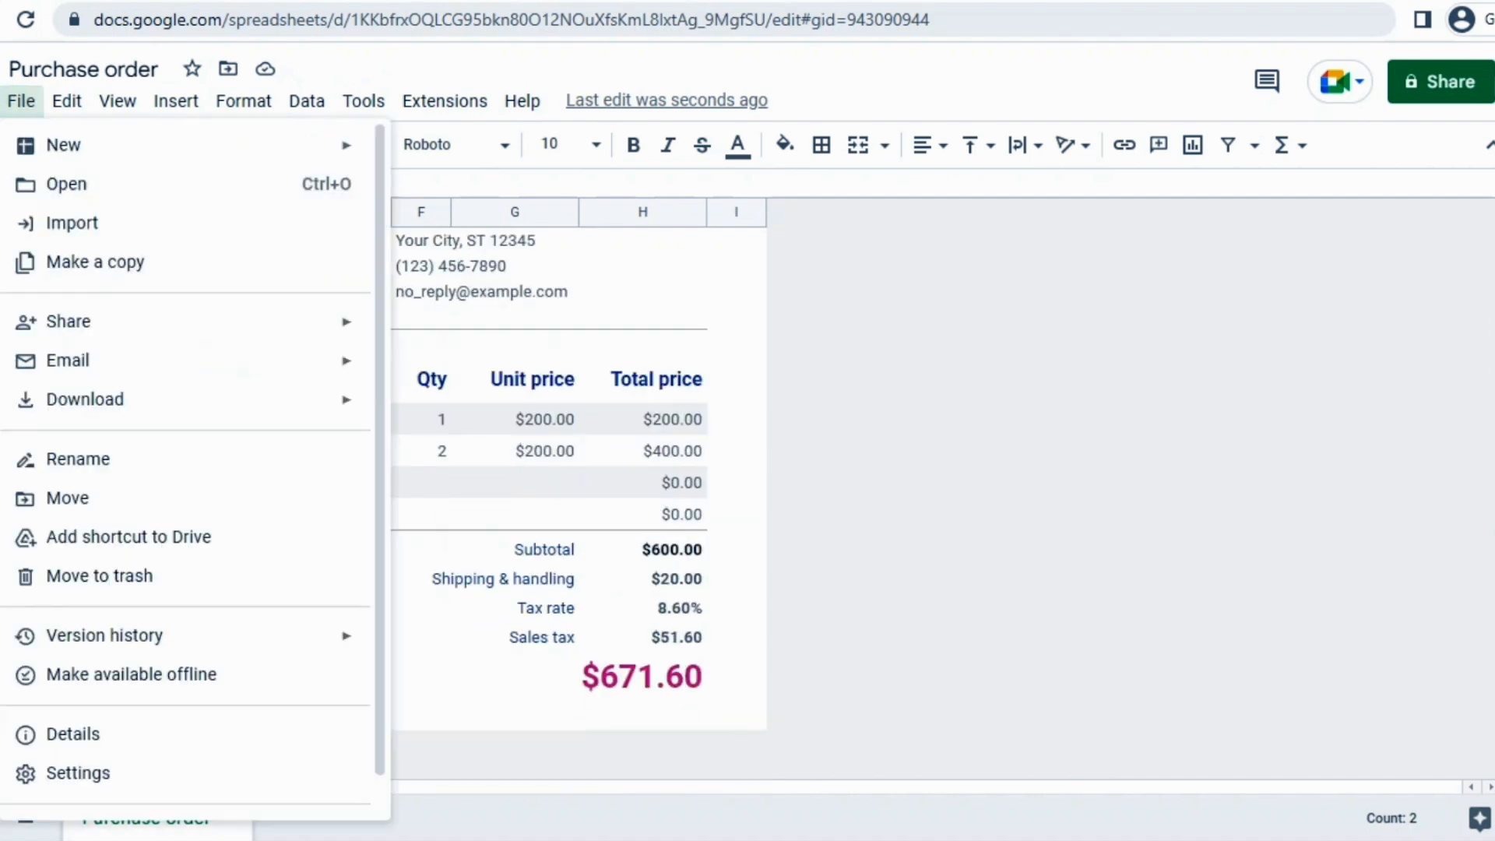